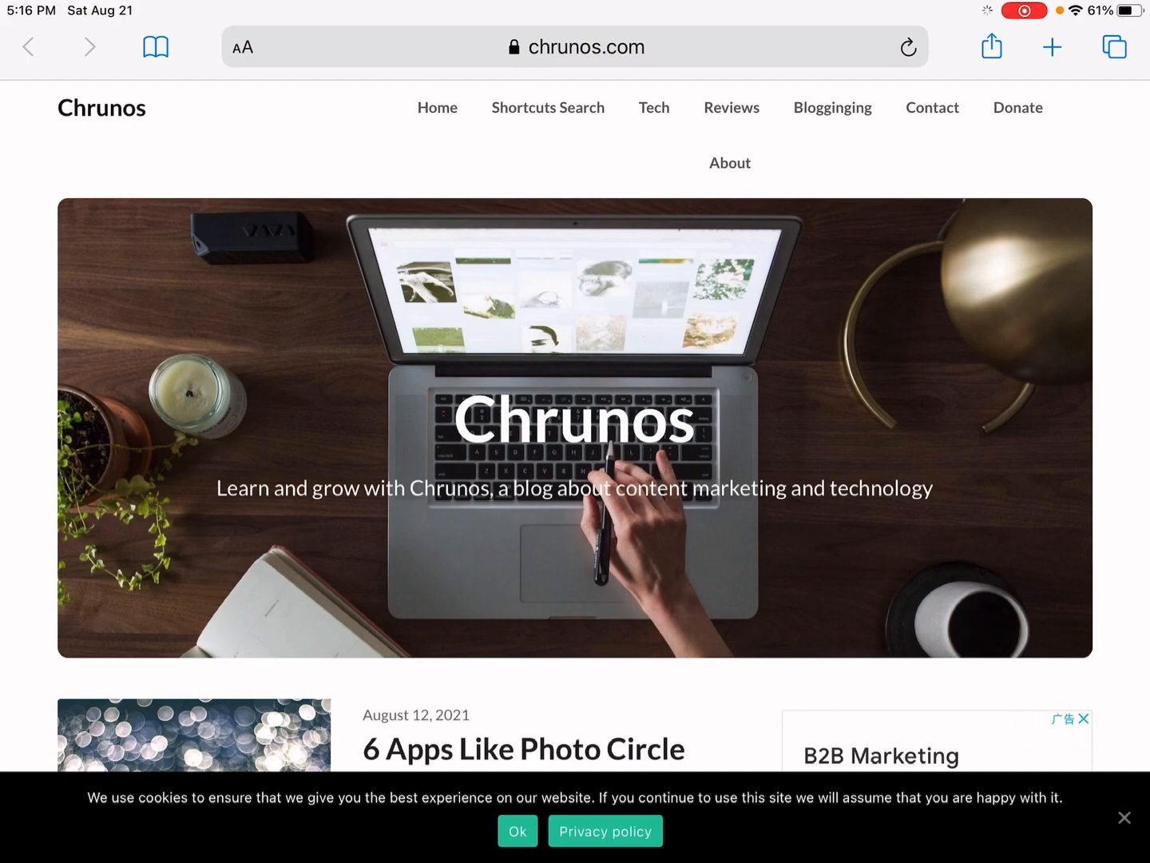
- Scroll down the chrunos.com homepage in Safari before returning to the home screen
{"action": "scroll", "scroll_direction": "down", "scroll_amount": 3}
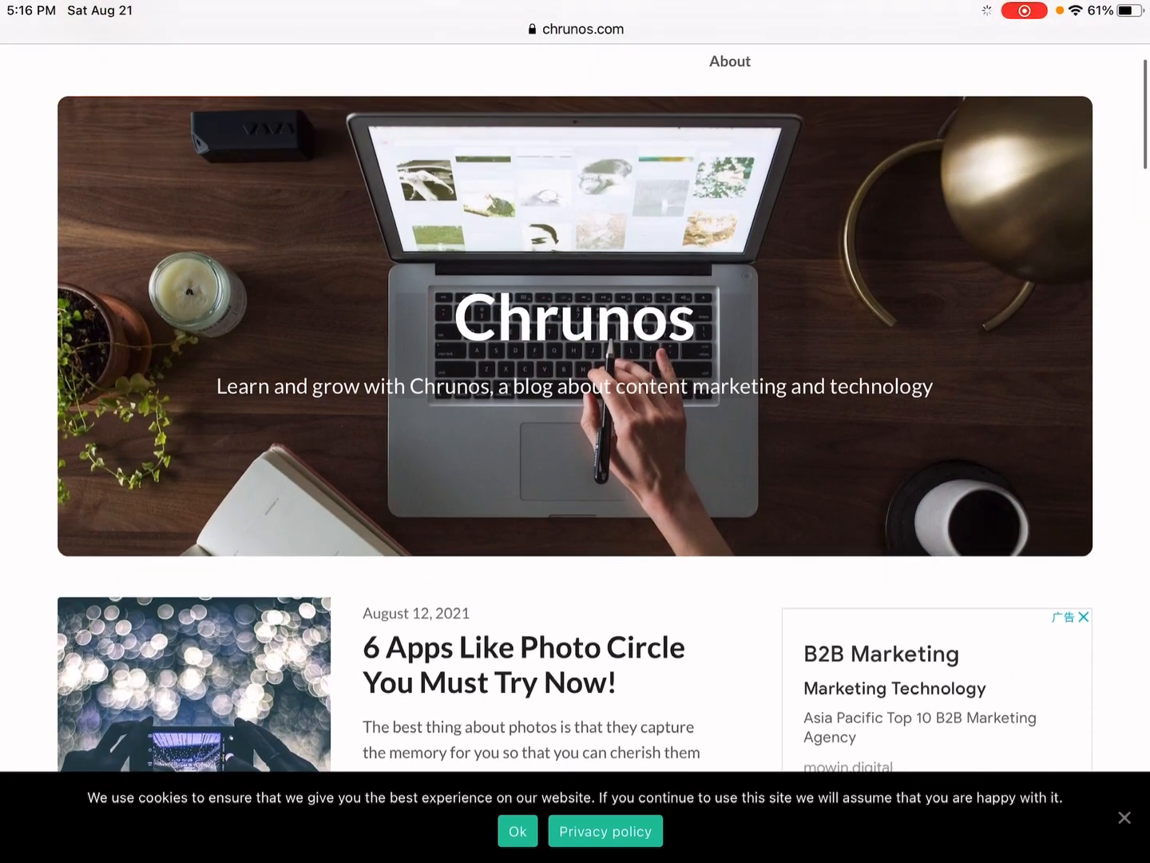
{"action": "scroll", "scroll_direction": "down", "scroll_amount": 3}
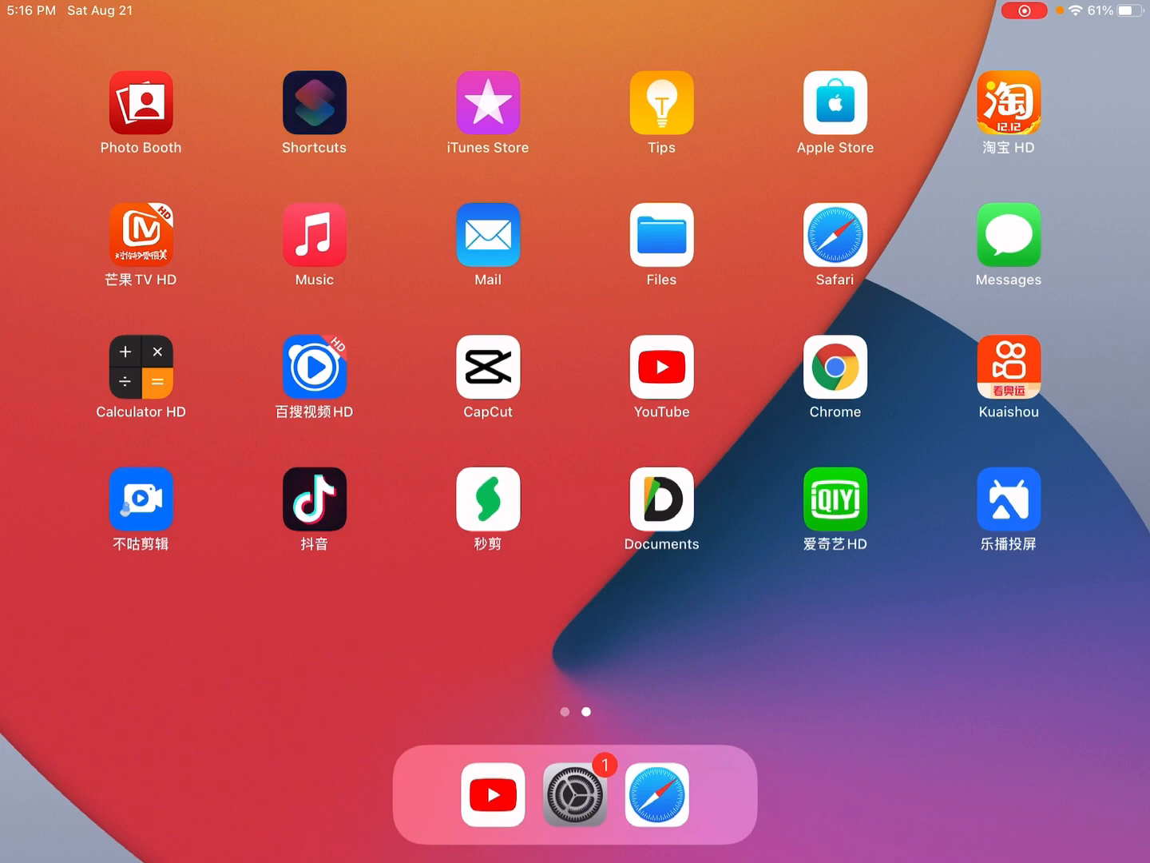
- Launch Shortcuts and start a new empty shortcut for the Make HTML from Rich Text action
{"action": "left_click", "coordinate": [313, 102]}
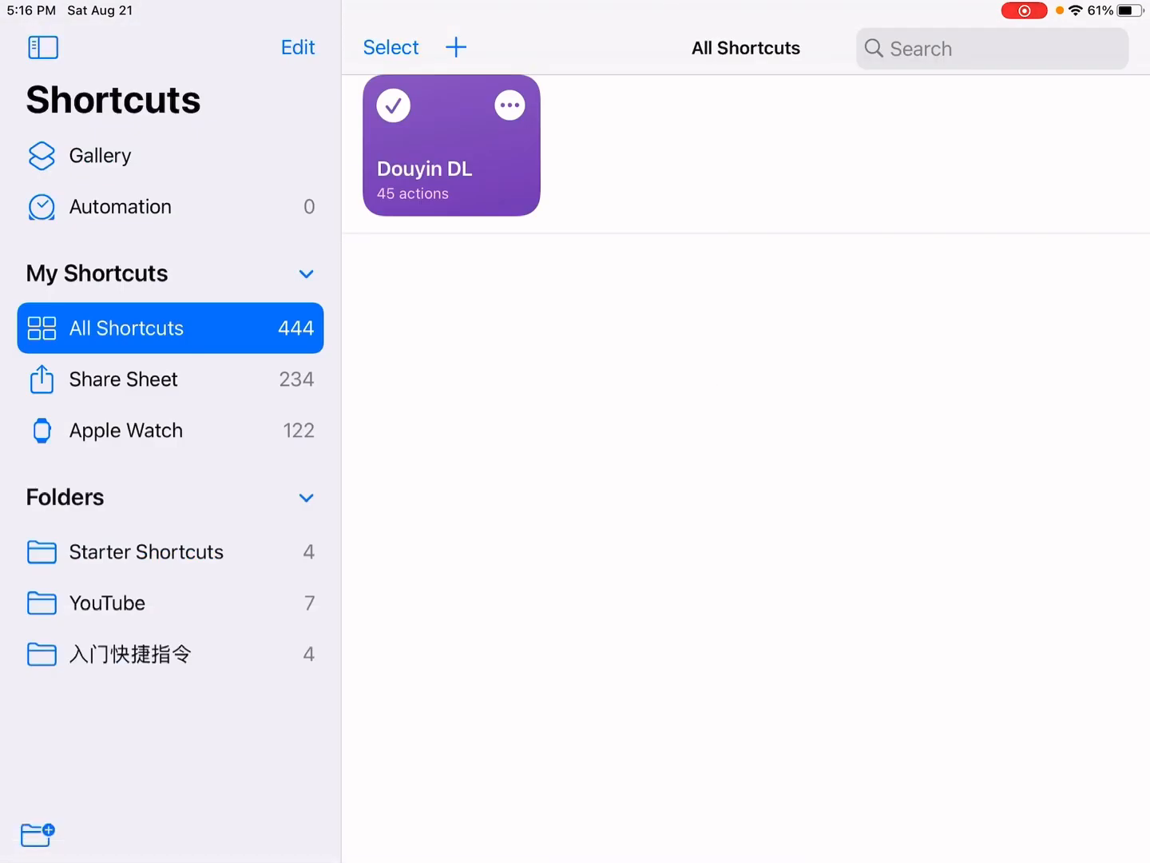
{"action": "left_click", "coordinate": [455, 48]}
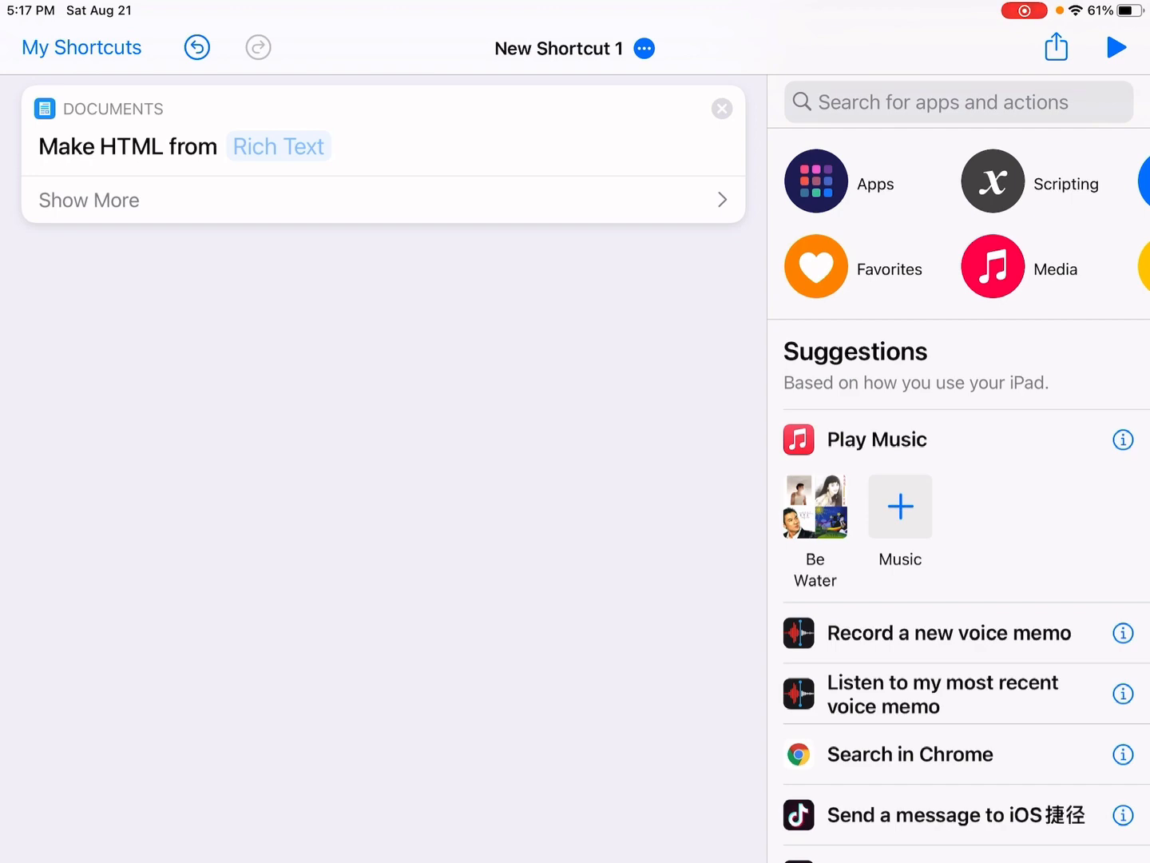
- Enable Show in Share Sheet and accept only Safari web pages as input
{"action": "left_click", "coordinate": [644, 48]}
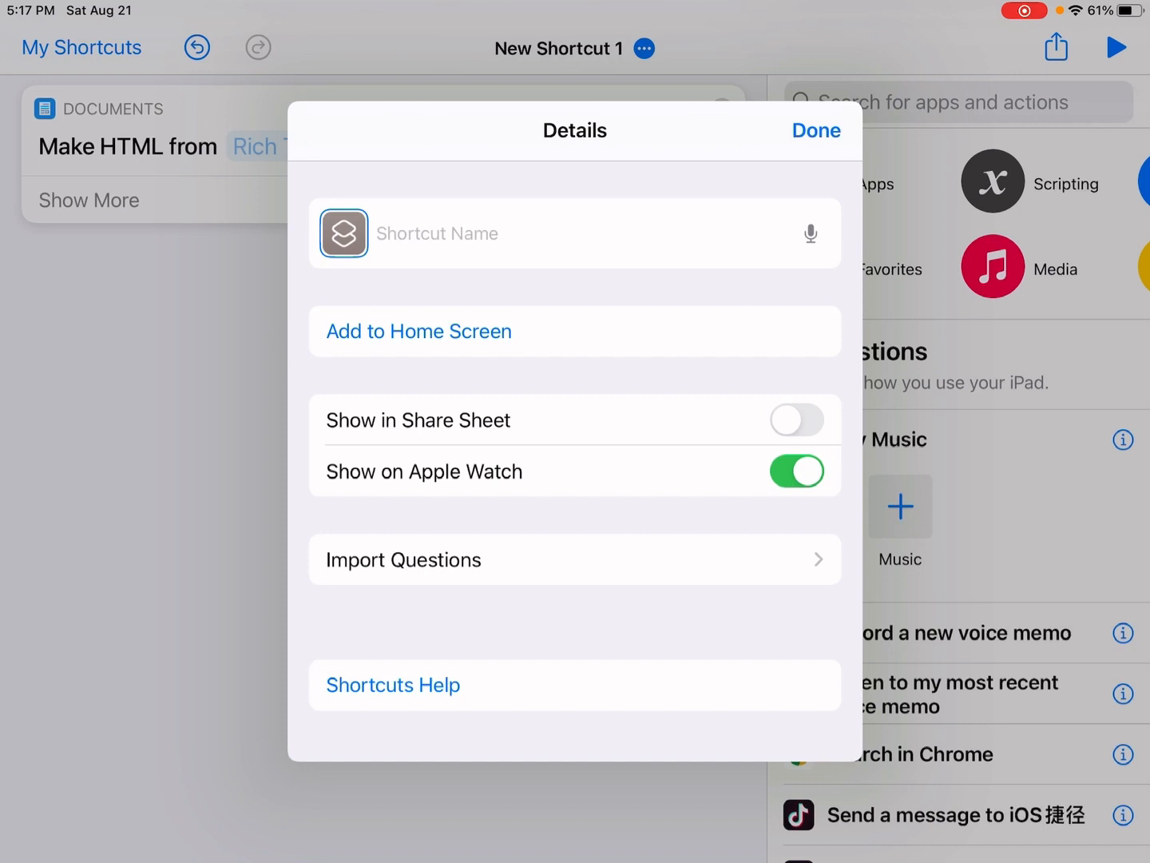
{"action": "left_click", "coordinate": [795, 419]}
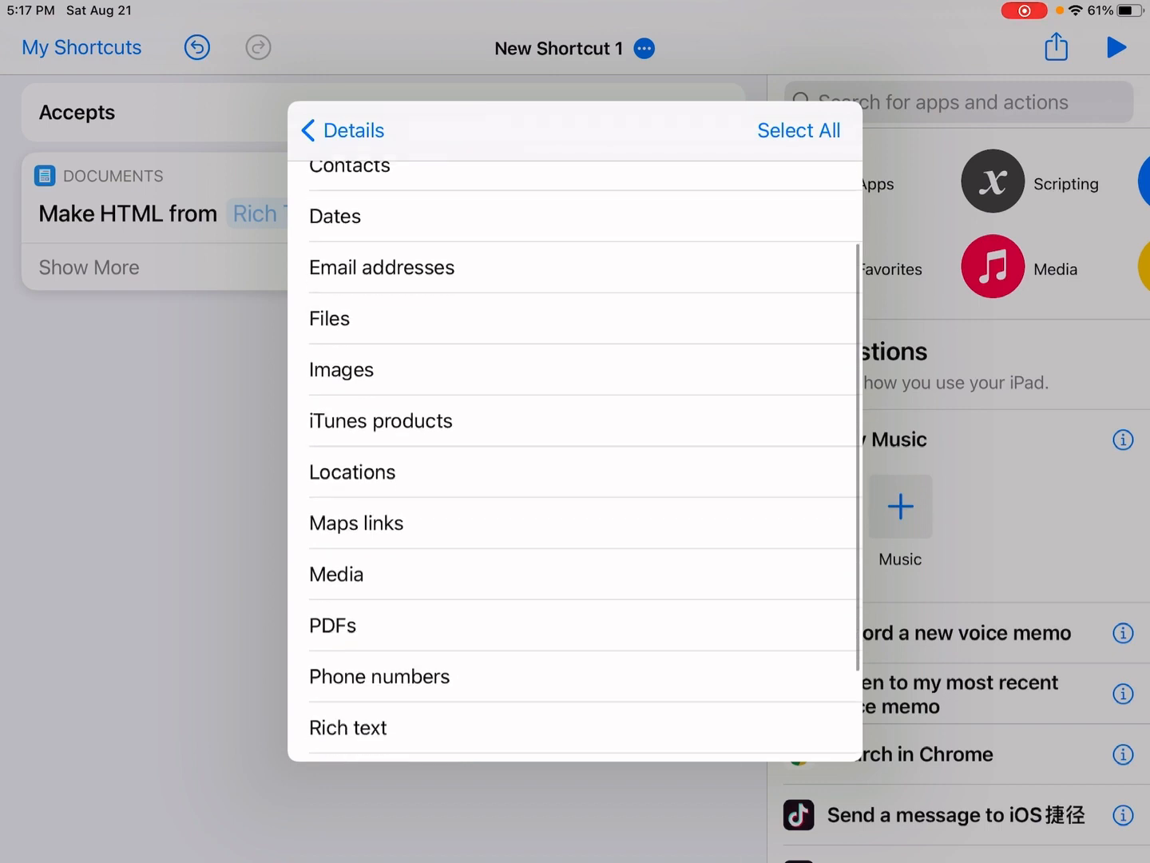
{"action": "scroll", "scroll_direction": "down", "scroll_amount": 3}
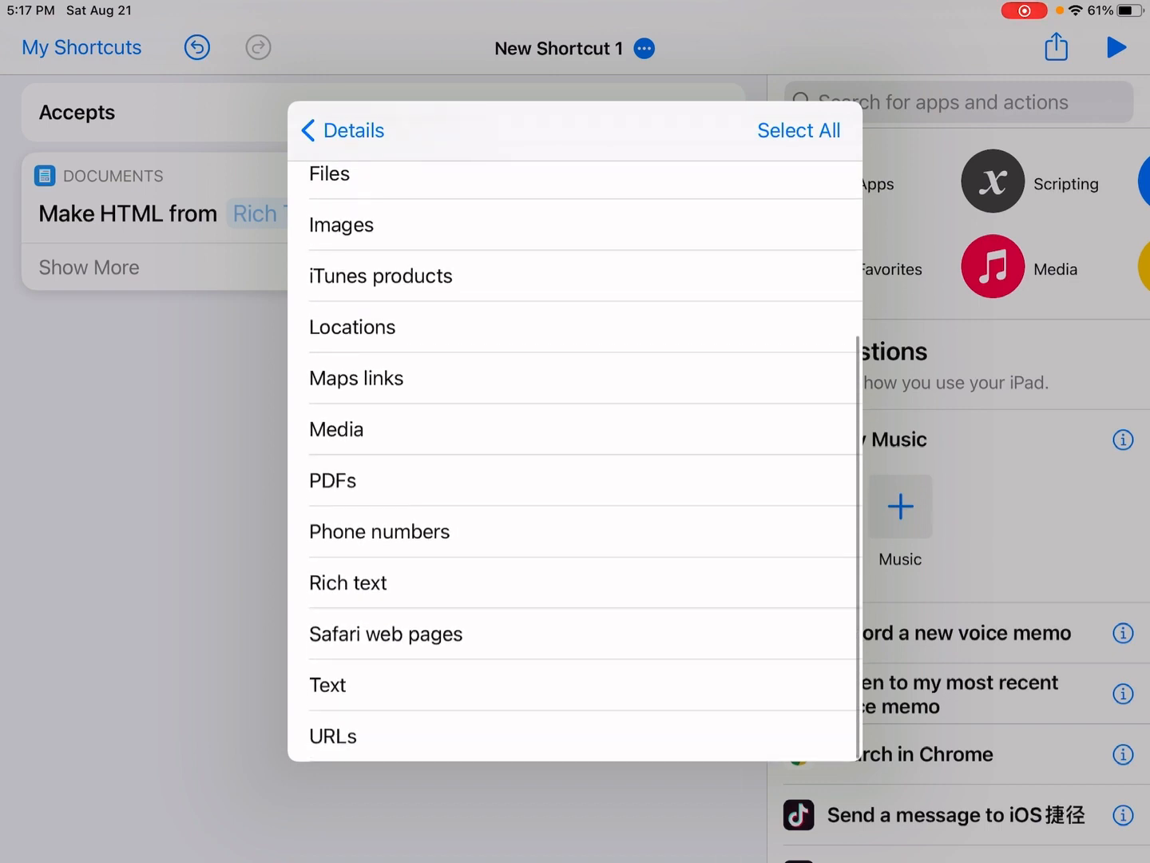
{"action": "left_click", "coordinate": [342, 131]}
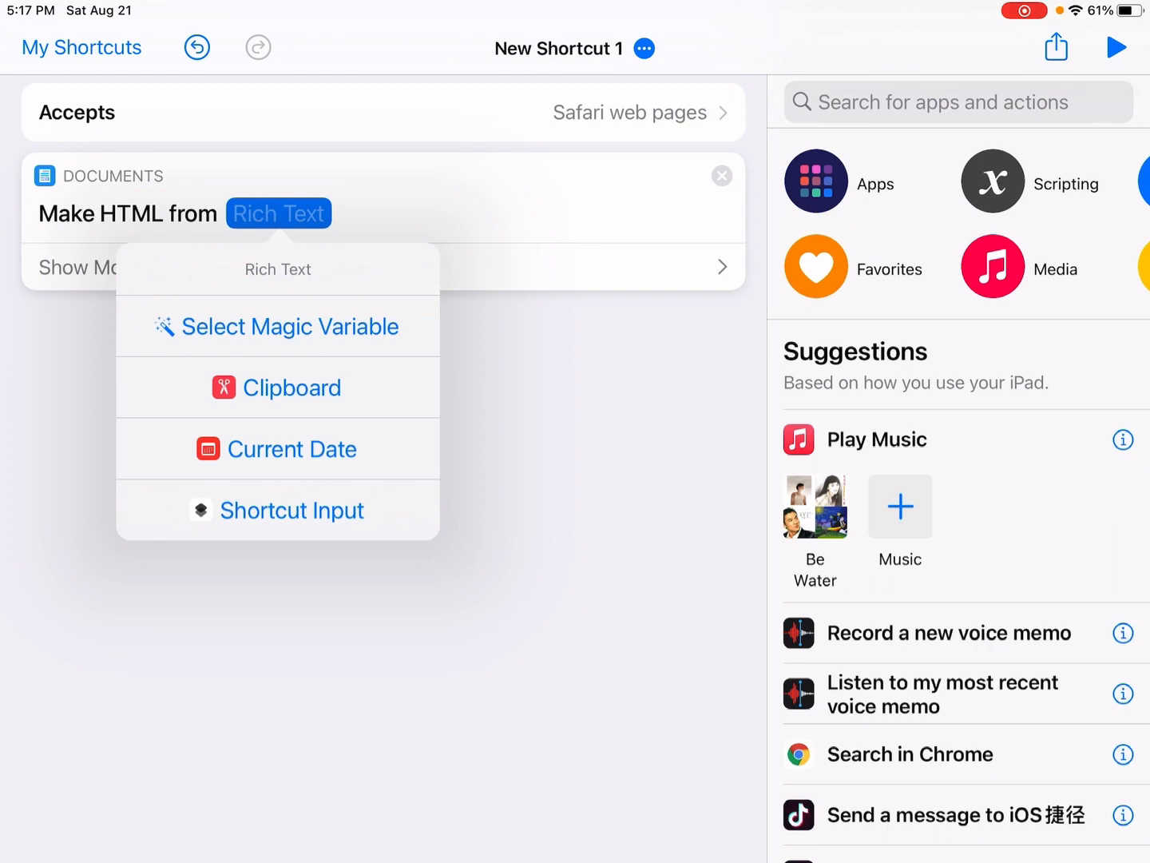
- Feed Shortcut Input into Make HTML and return to the details to name the shortcut
{"action": "left_click", "coordinate": [291, 511]}
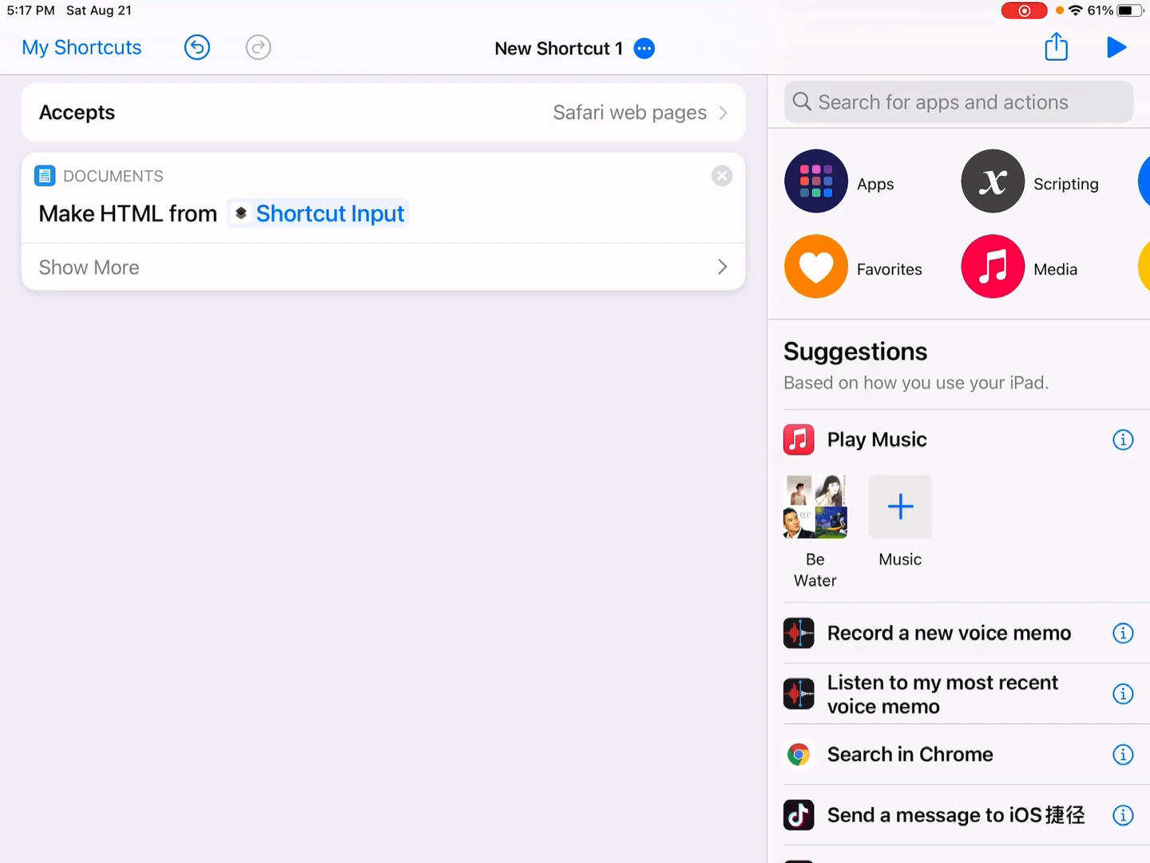
{"action": "left_click", "coordinate": [644, 48]}
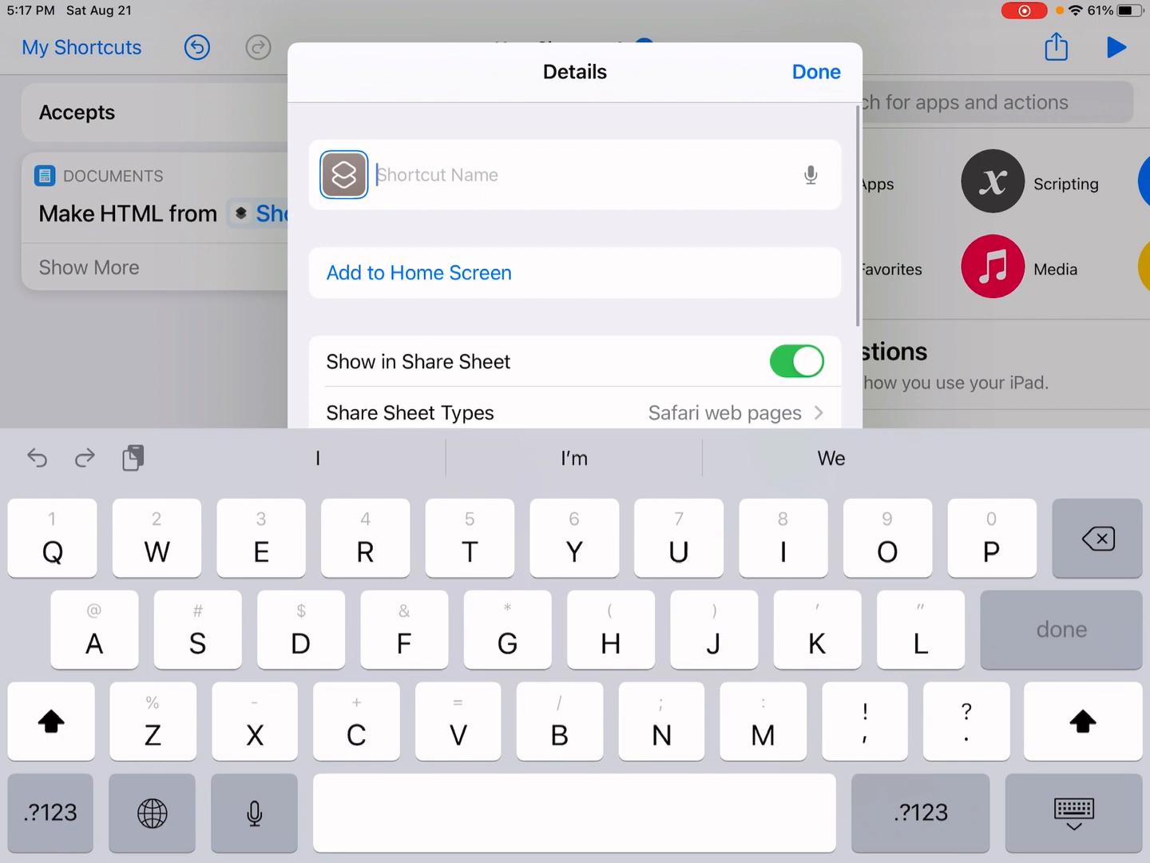
- Name the shortcut 'View Source' and confirm with Done
{"action": "type", "text": "View"}
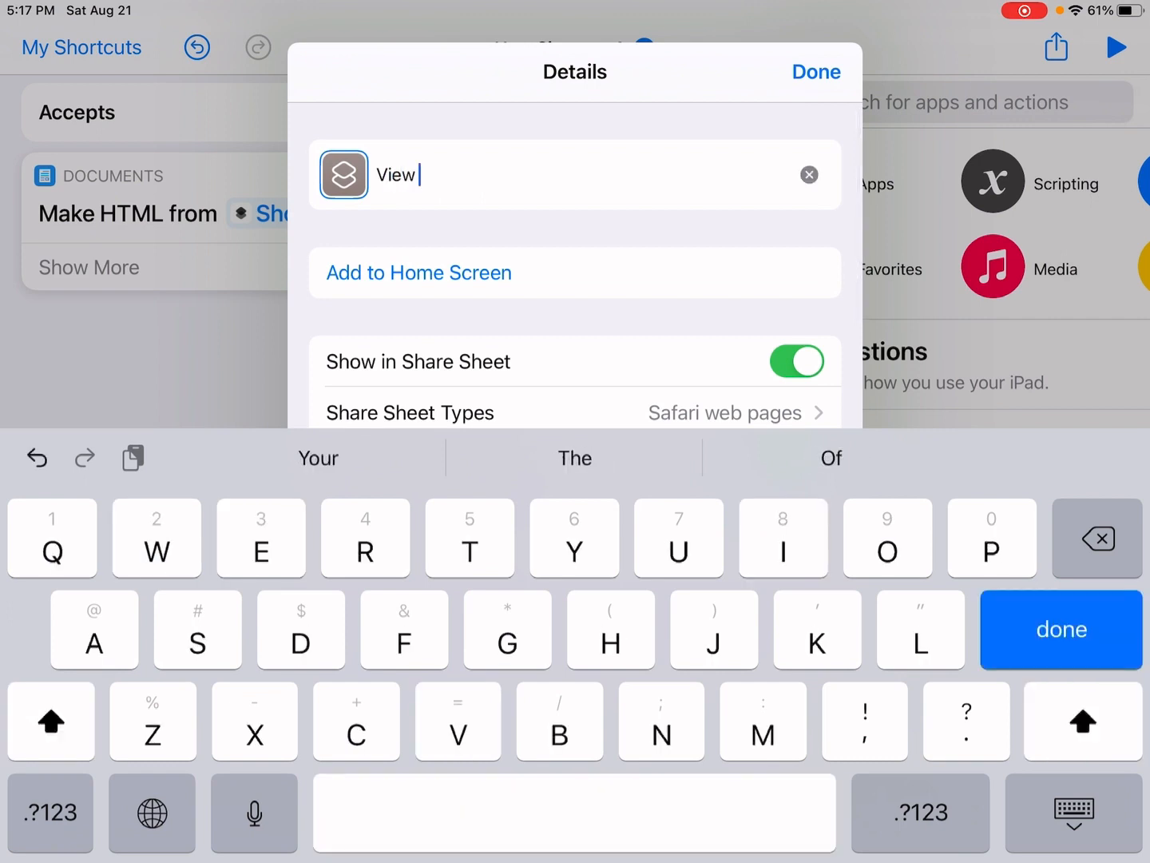
{"action": "type", "text": "Sou"}
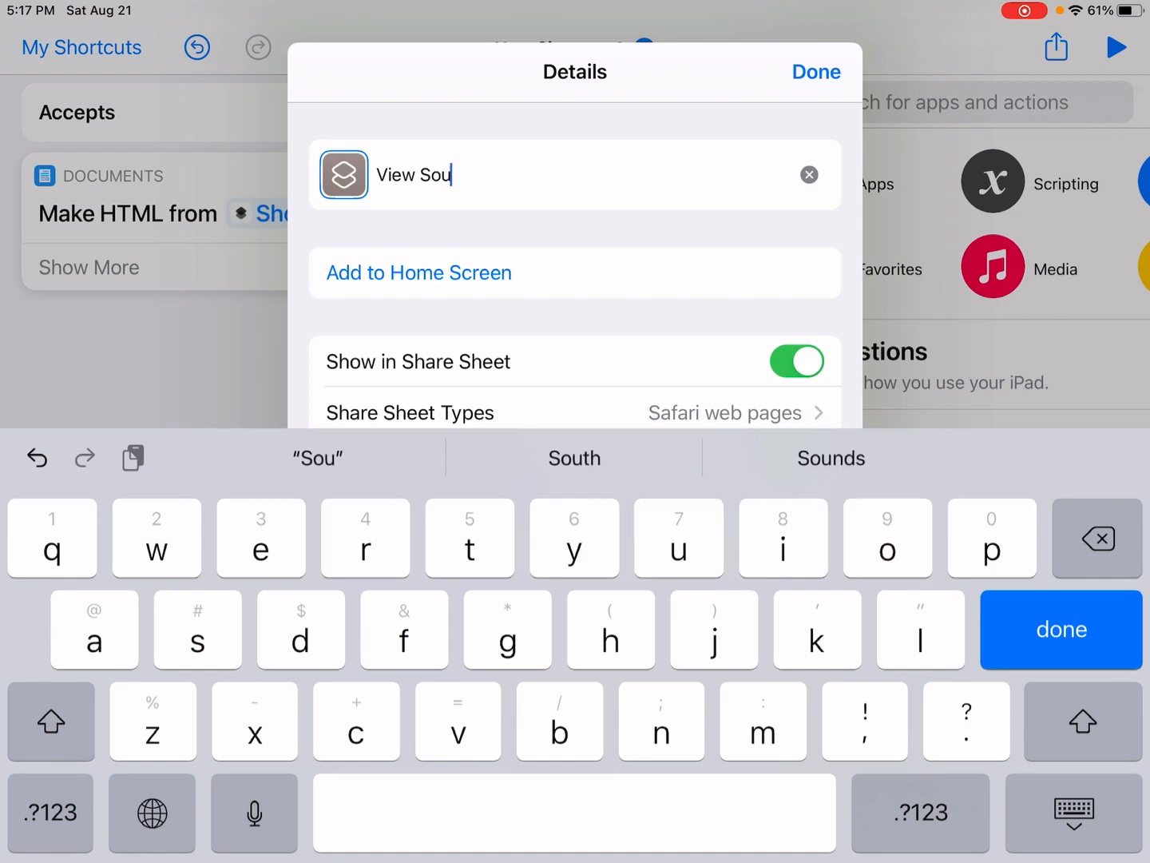
{"action": "type", "text": "rce"}
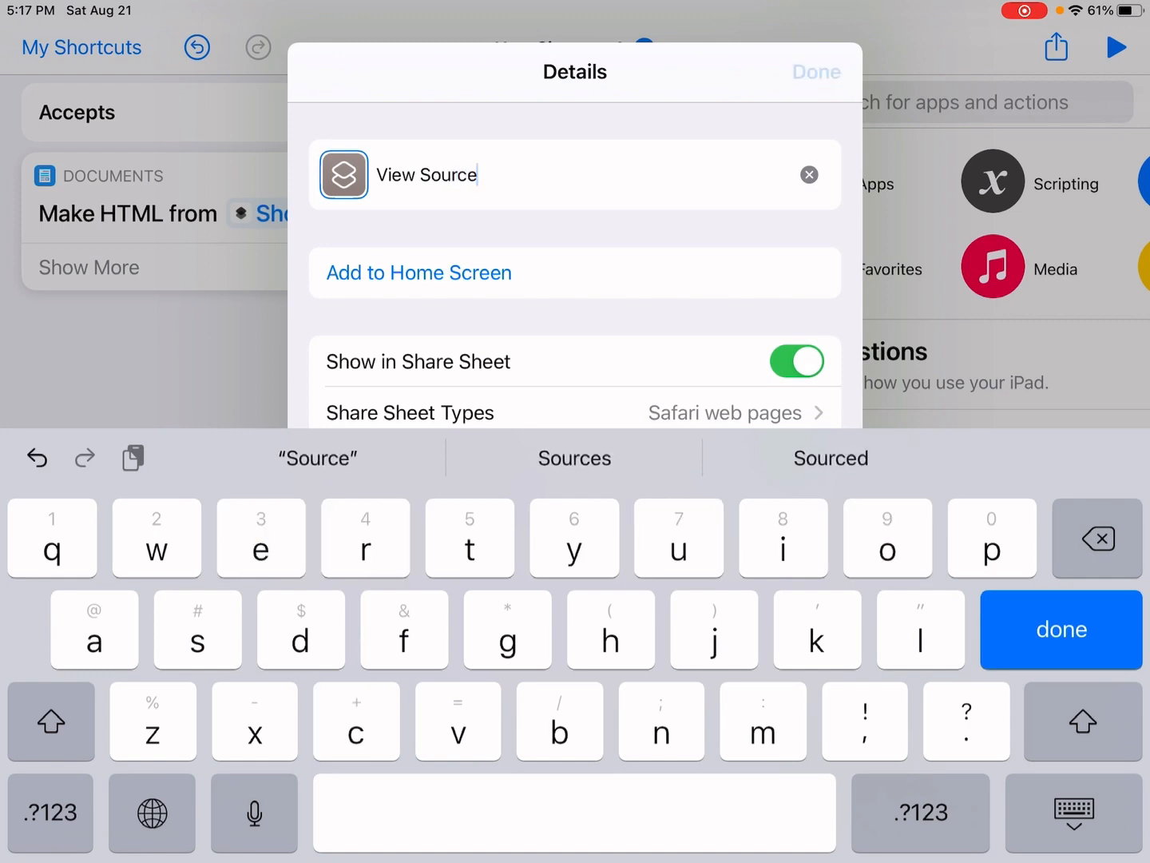
{"action": "left_click", "coordinate": [816, 71]}
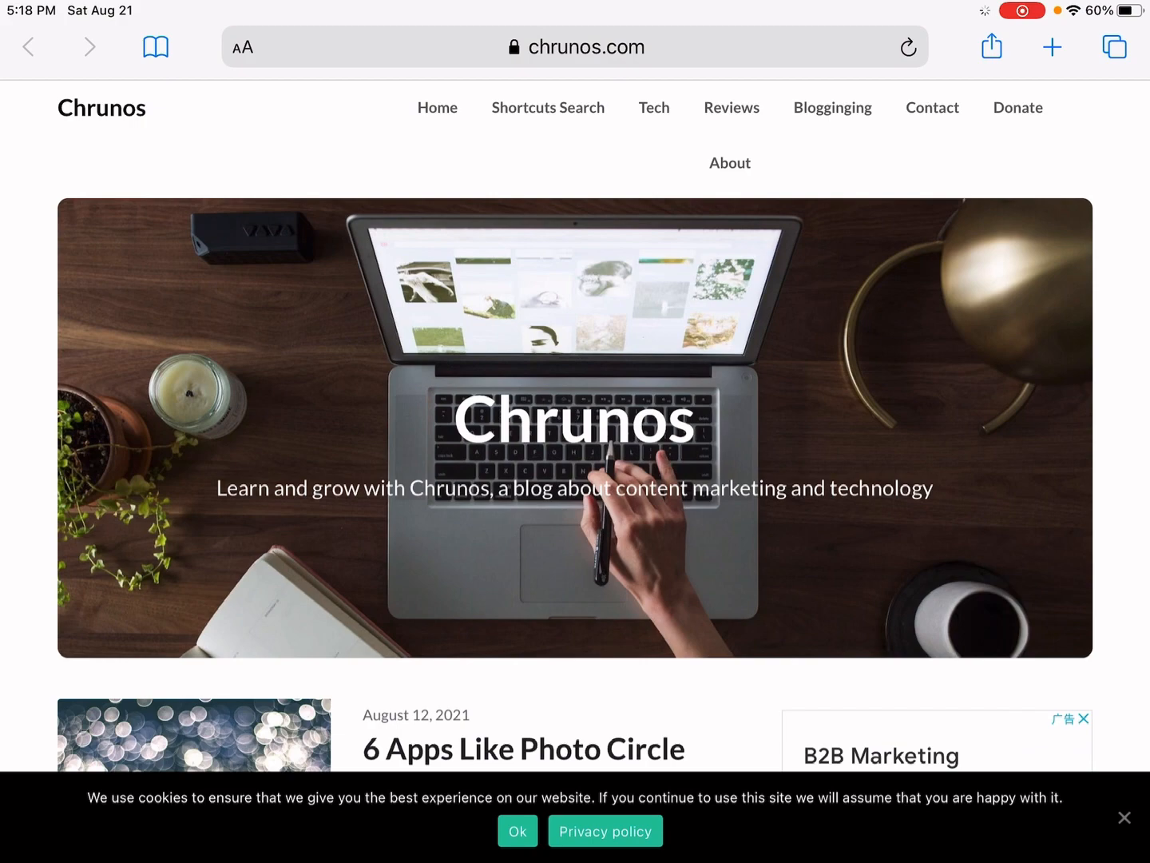
- Scroll the chrunos.com page in Safari, then head back to the home screen
{"action": "scroll", "scroll_direction": "down", "scroll_amount": 3}
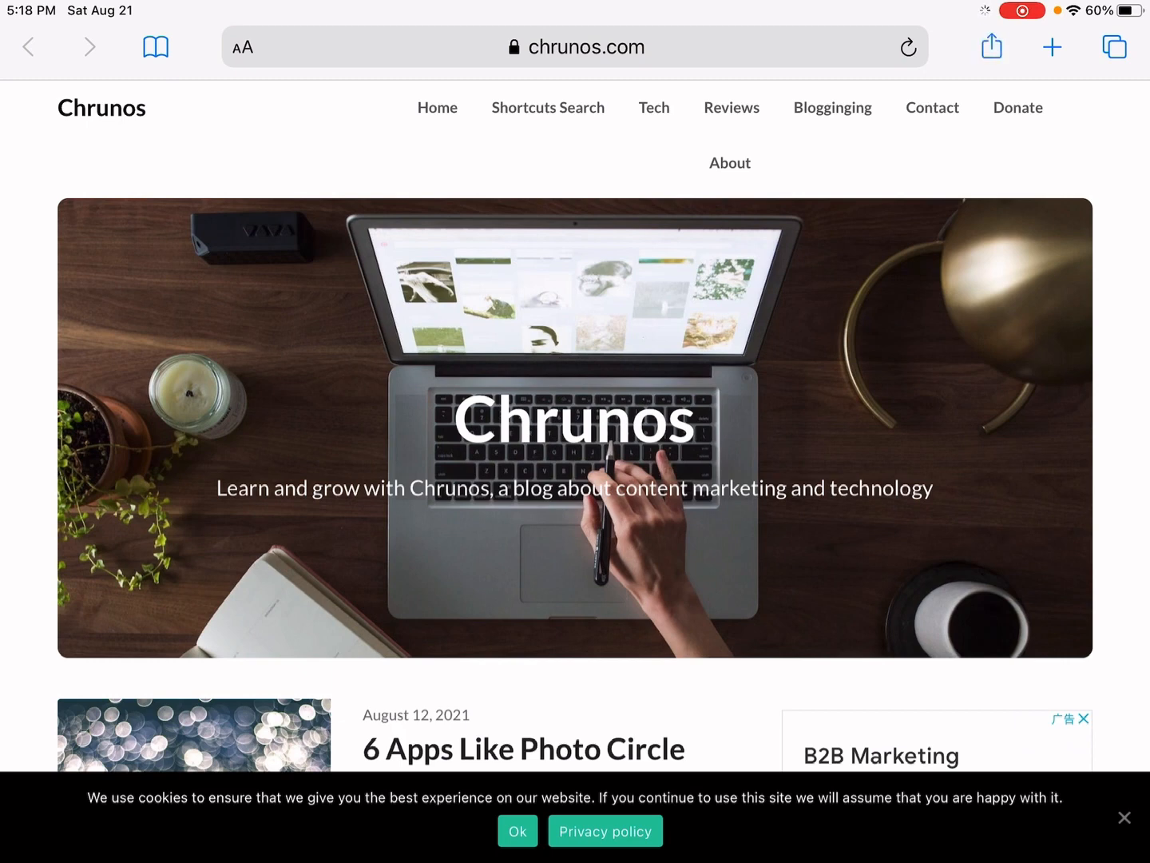
{"action": "left_click", "coordinate": [990, 46]}
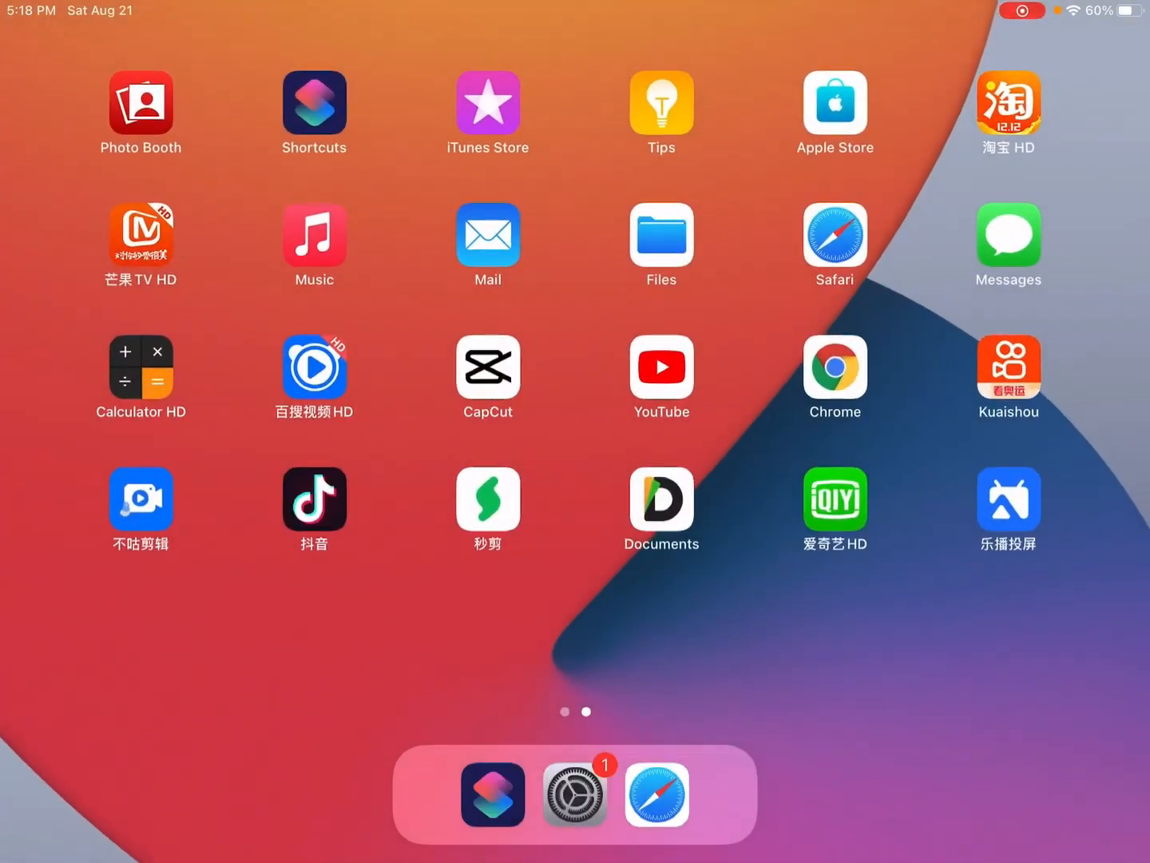
- Return to Shortcuts and start changing the View Source shortcut's icon
{"action": "left_click", "coordinate": [313, 102]}
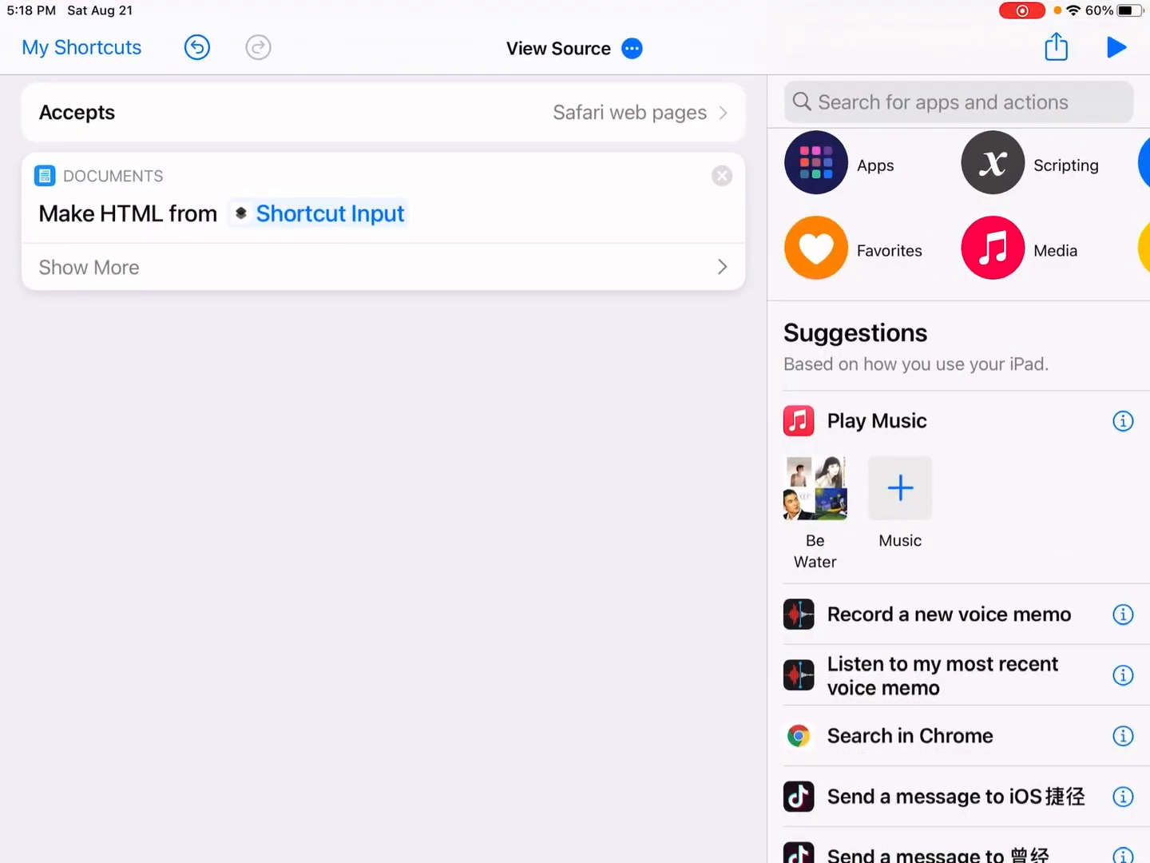
{"action": "left_click", "coordinate": [631, 48]}
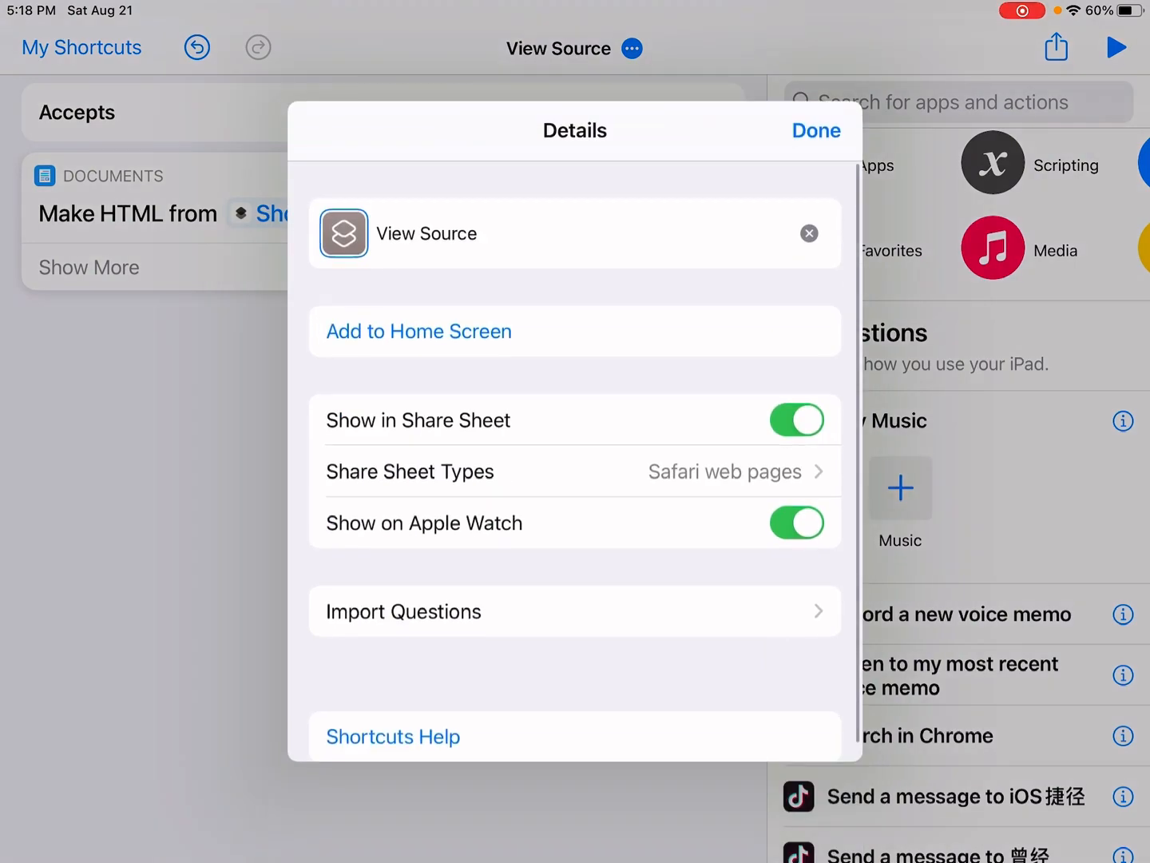
{"action": "left_click", "coordinate": [344, 233]}
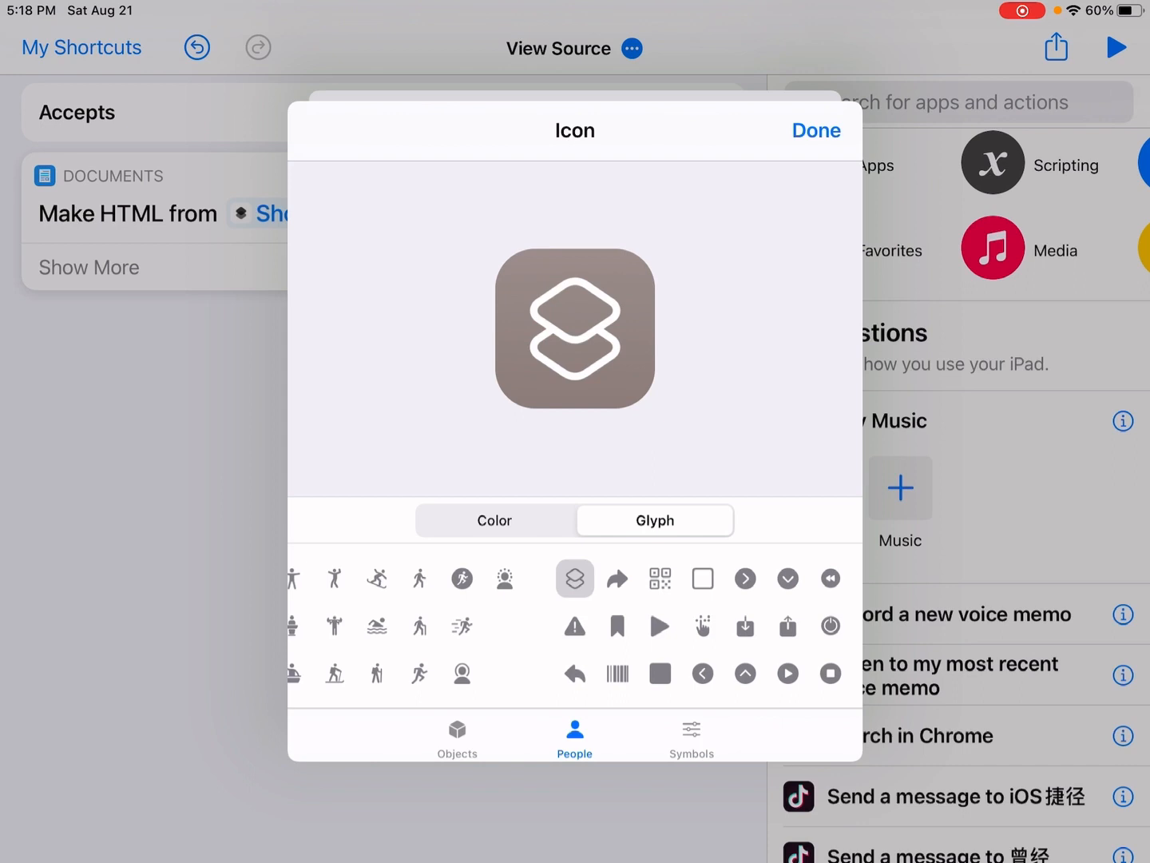
- Choose the globe glyph as the shortcut's icon and confirm with Done
{"action": "left_click", "coordinate": [690, 728]}
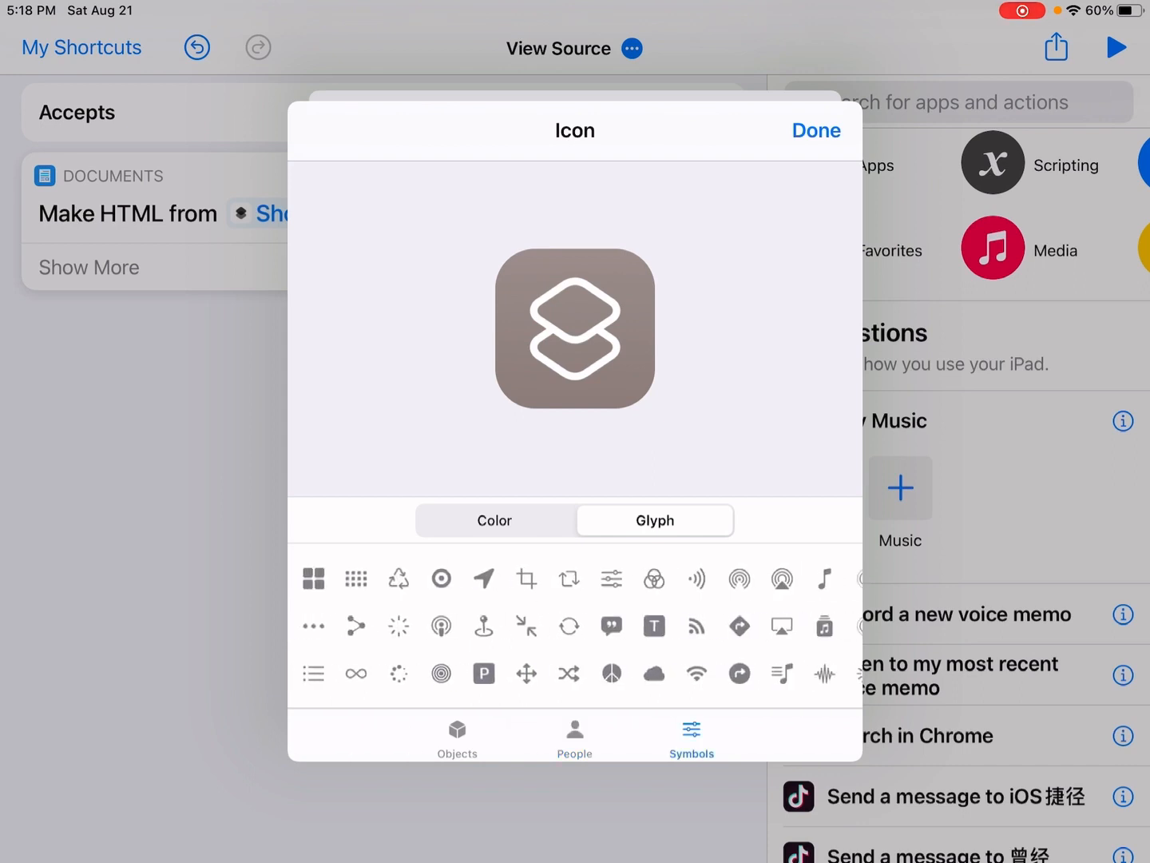
{"action": "left_click", "coordinate": [457, 735]}
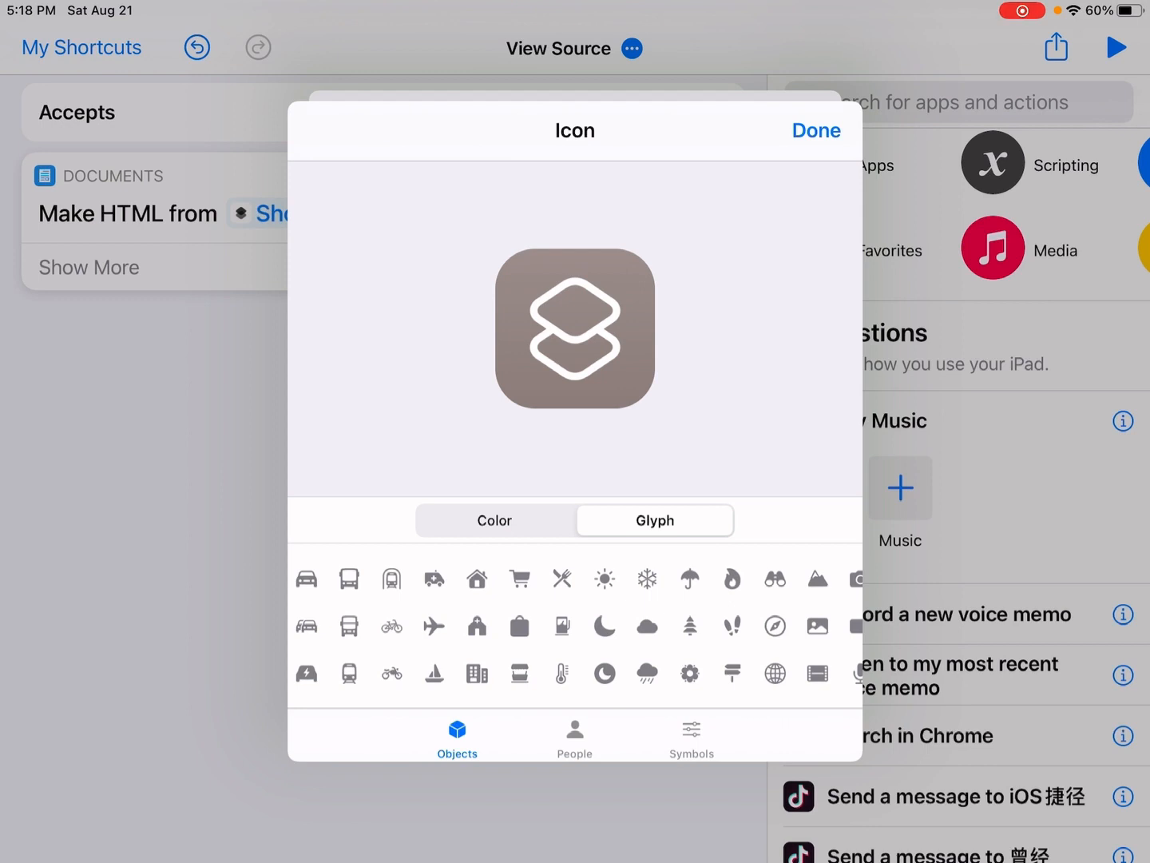
{"action": "left_click", "coordinate": [775, 671]}
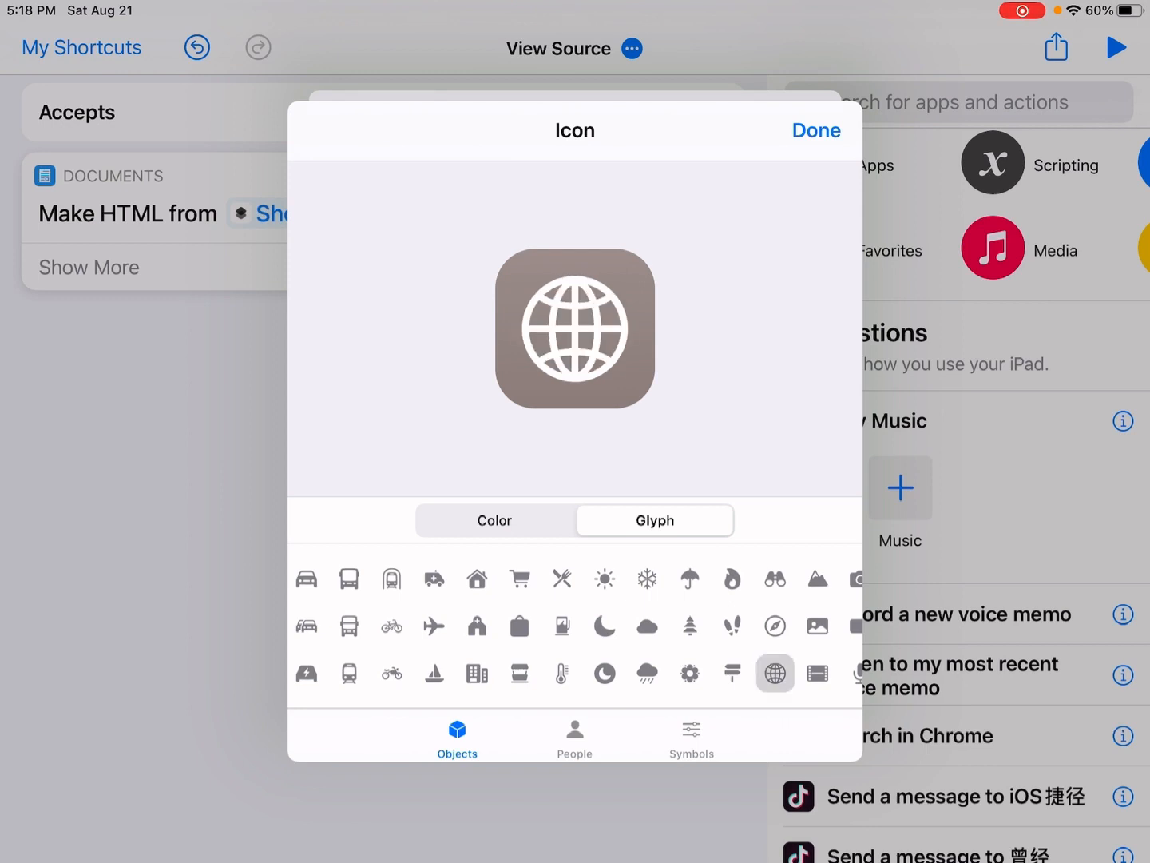
{"action": "left_click", "coordinate": [494, 521]}
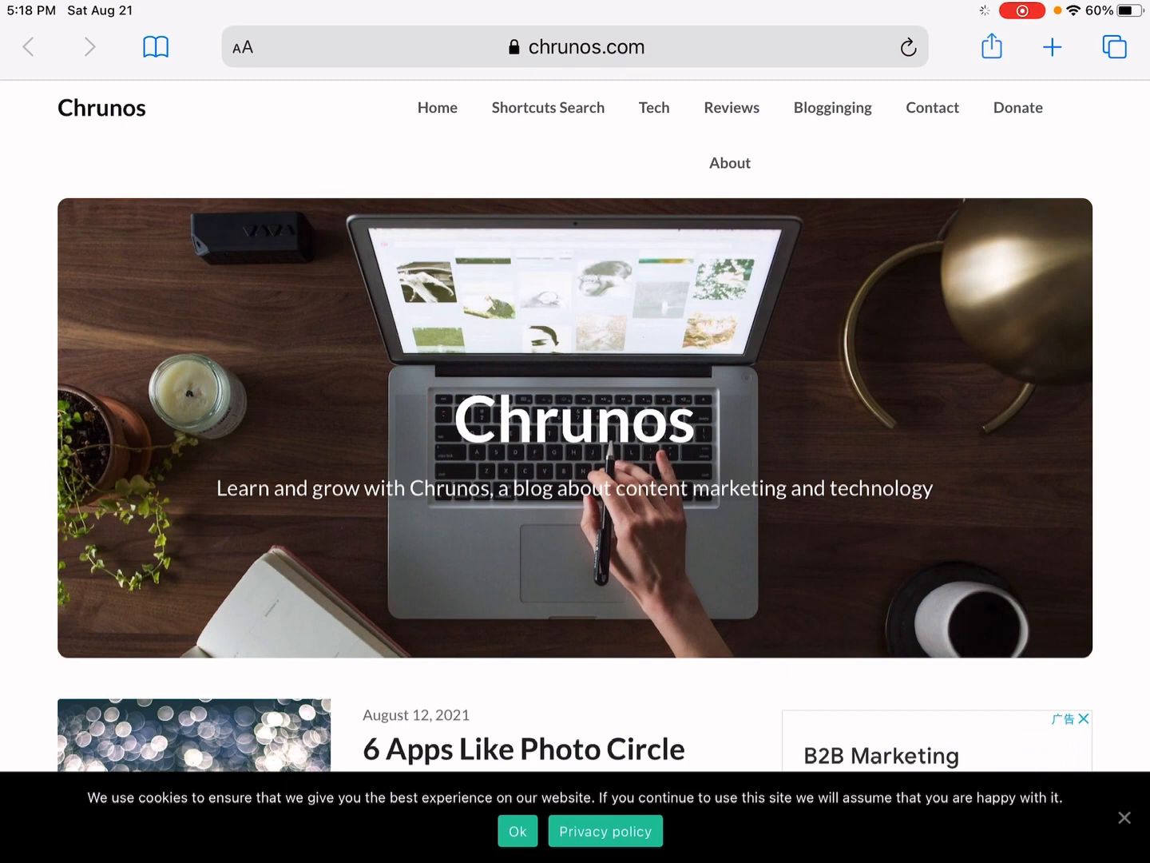
- Find View Source with its globe icon in Safari's share sheet for chrunos.com
{"action": "left_click", "coordinate": [991, 47]}
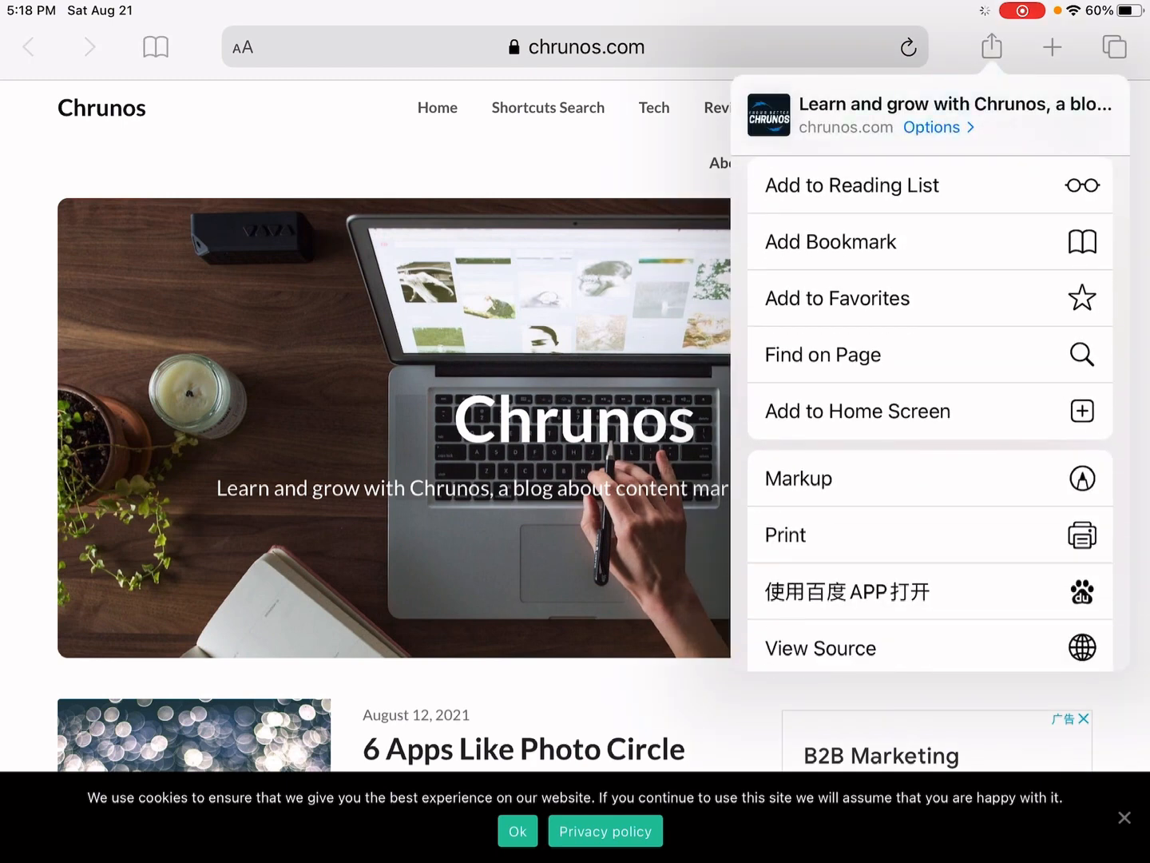
{"action": "scroll", "scroll_direction": "down", "scroll_amount": 3}
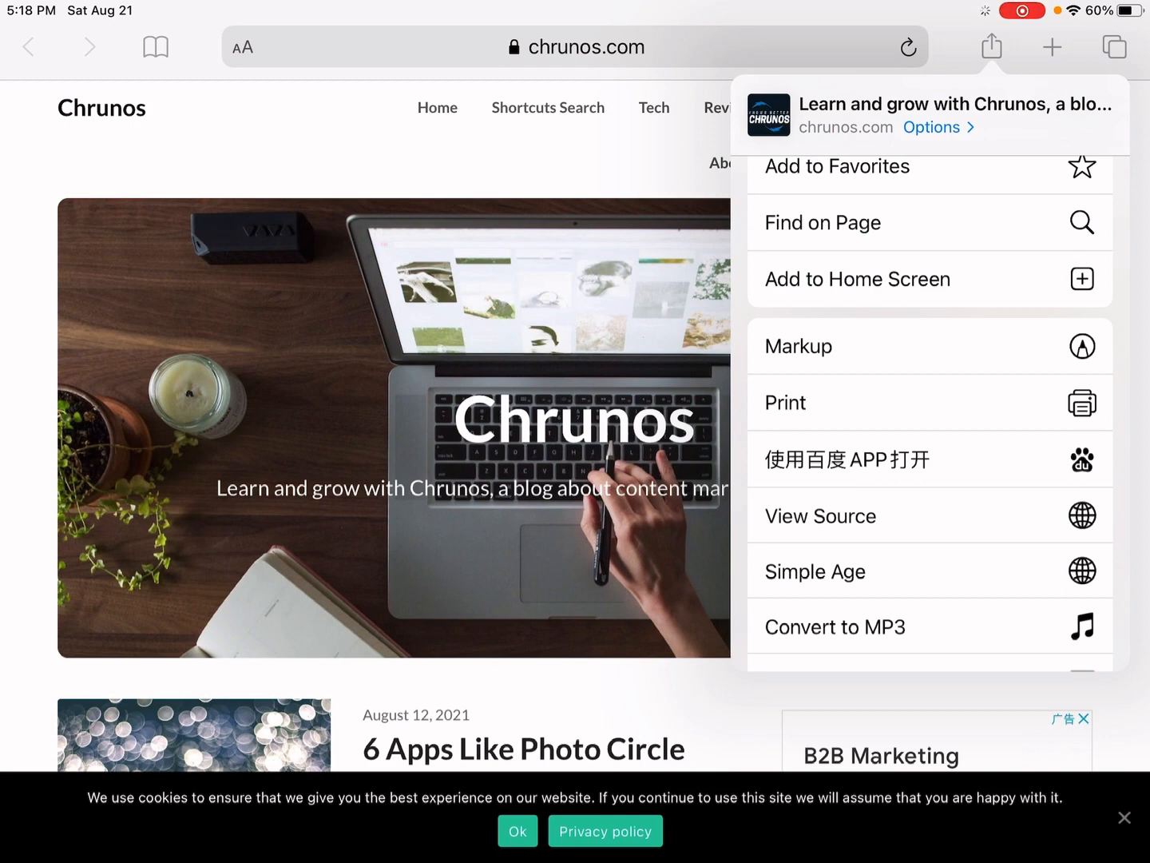
{"action": "left_click", "coordinate": [819, 514]}
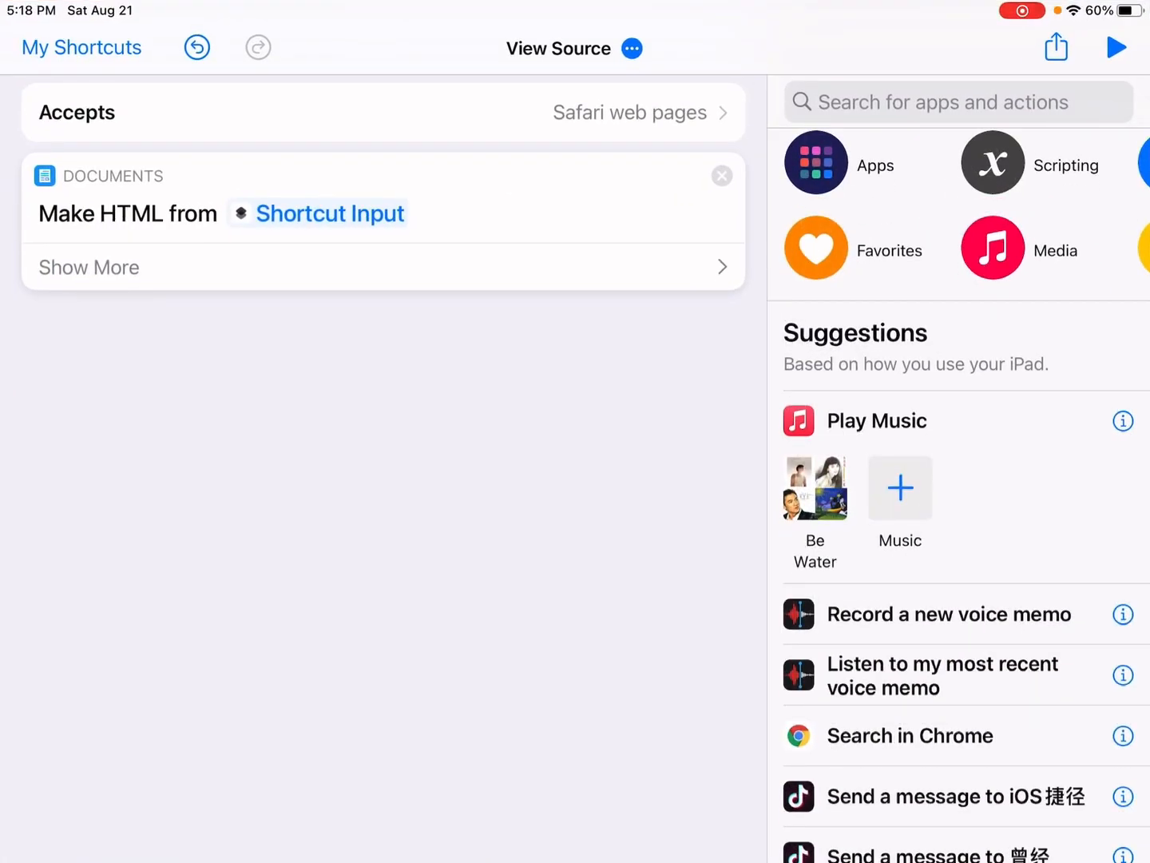
- Search the actions for 'Quick Look' and add Show in Quick Look below Make HTML
{"action": "left_click", "coordinate": [947, 102]}
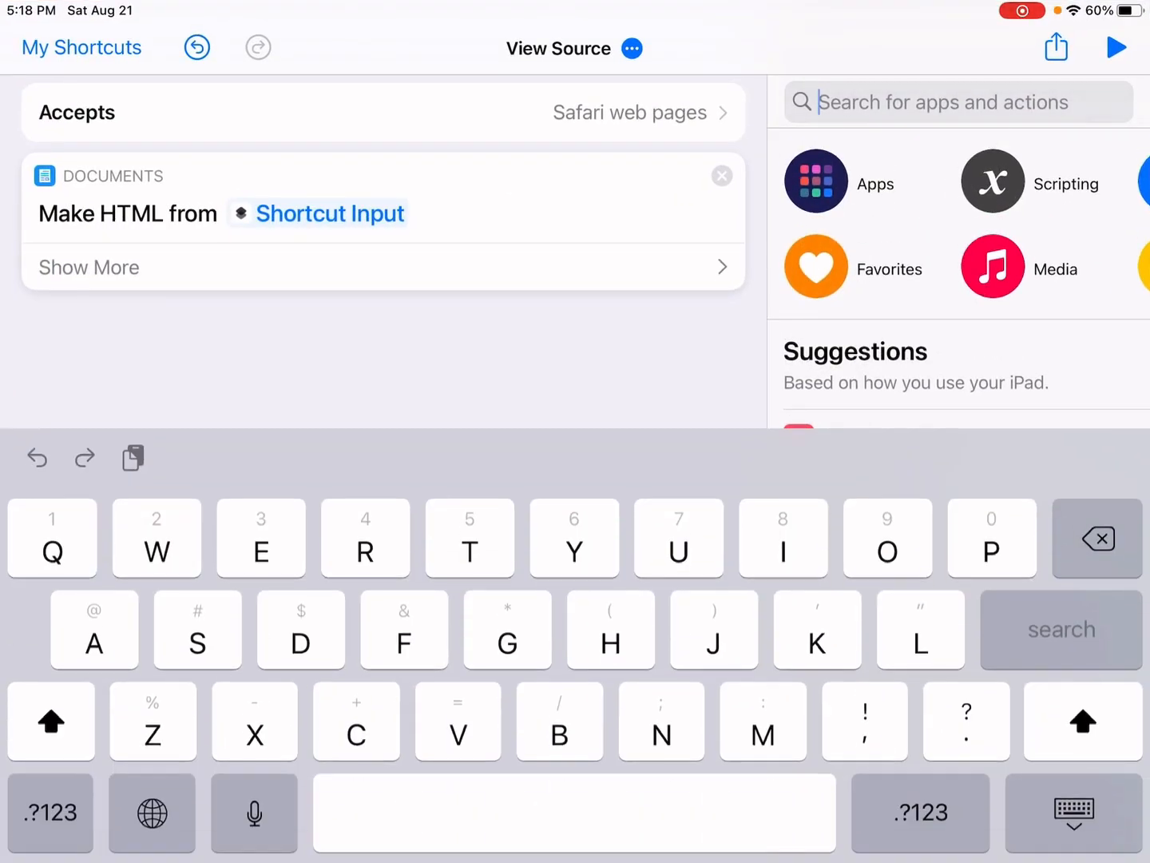
{"action": "type", "text": "Qui"}
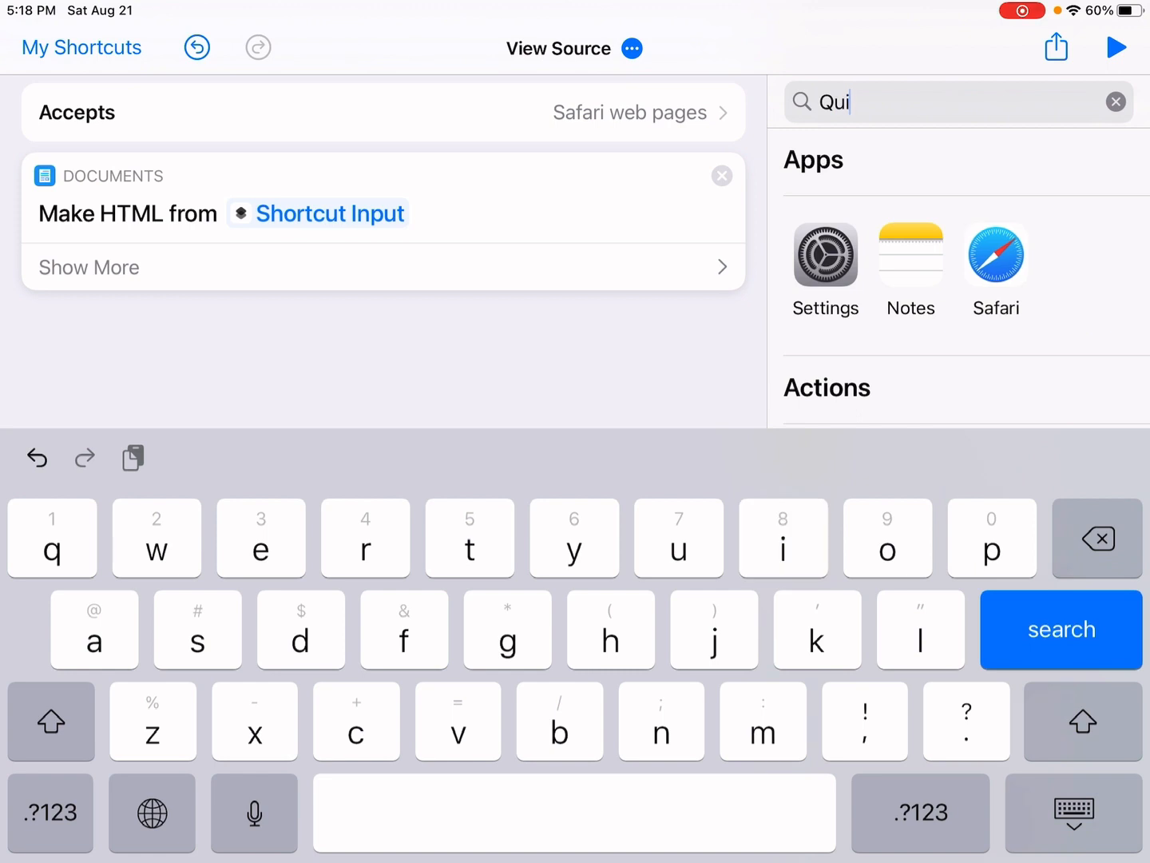
{"action": "type", "text": "c"}
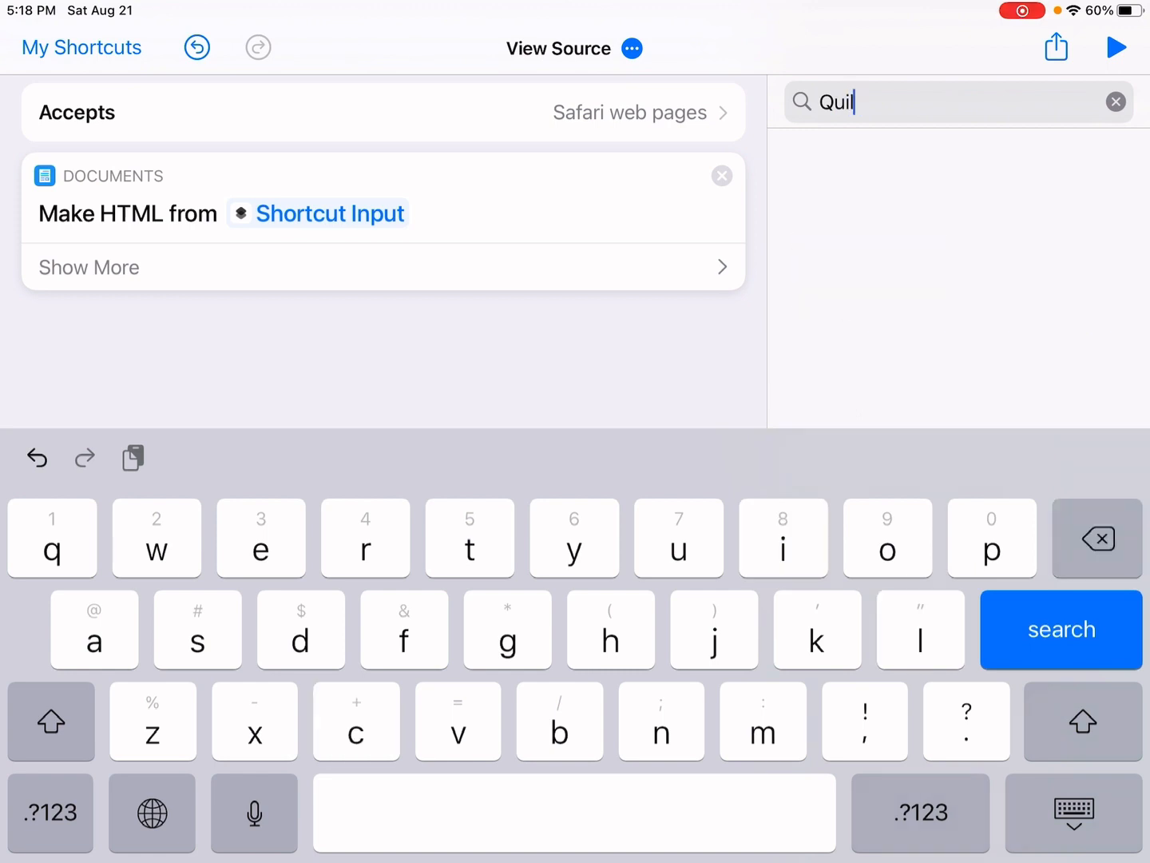
{"action": "key", "text": "backspace"}
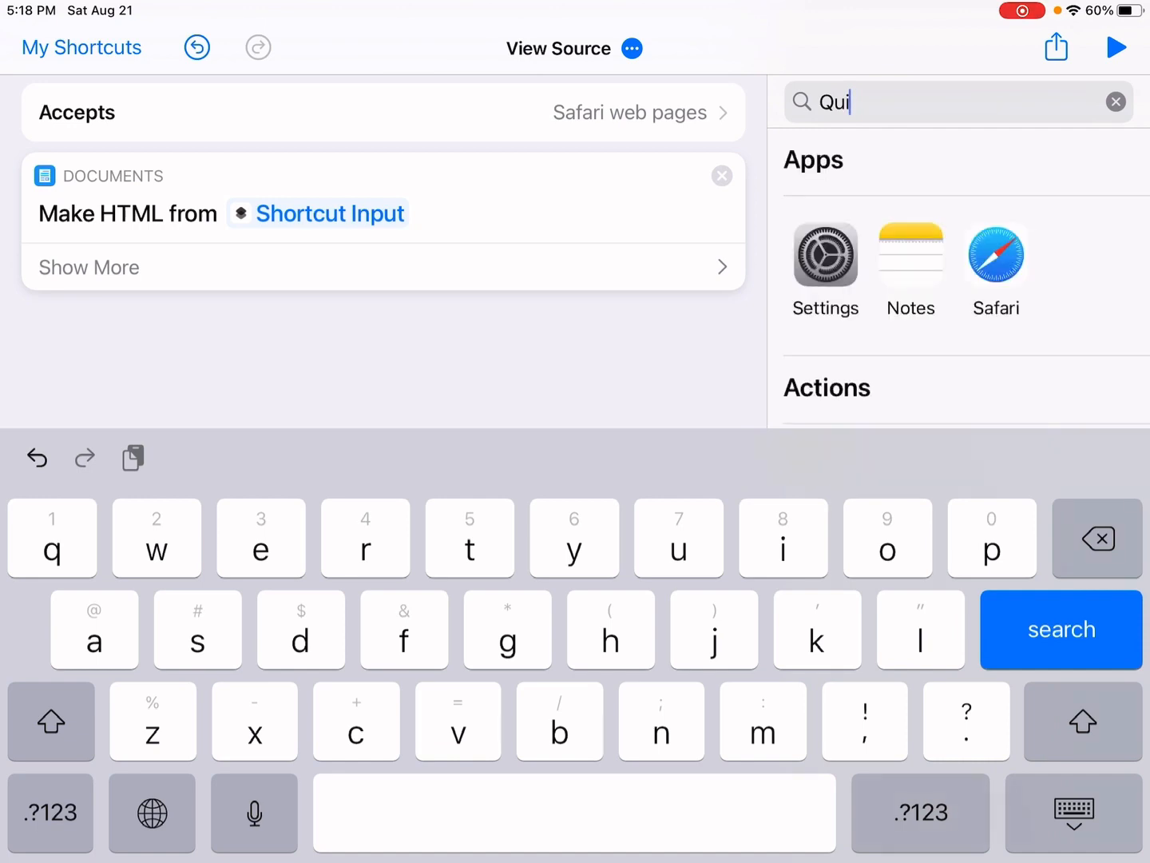
{"action": "left_click", "coordinate": [1115, 102]}
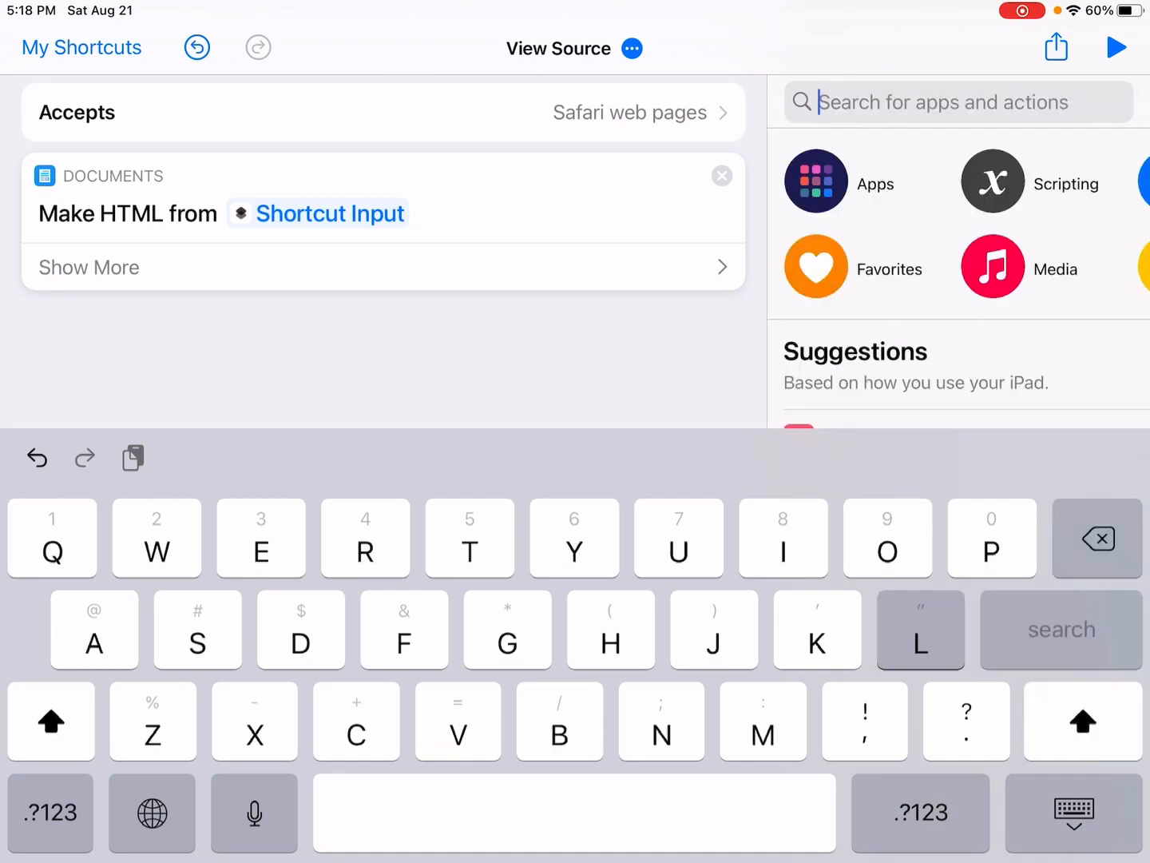
{"action": "type", "text": "Look"}
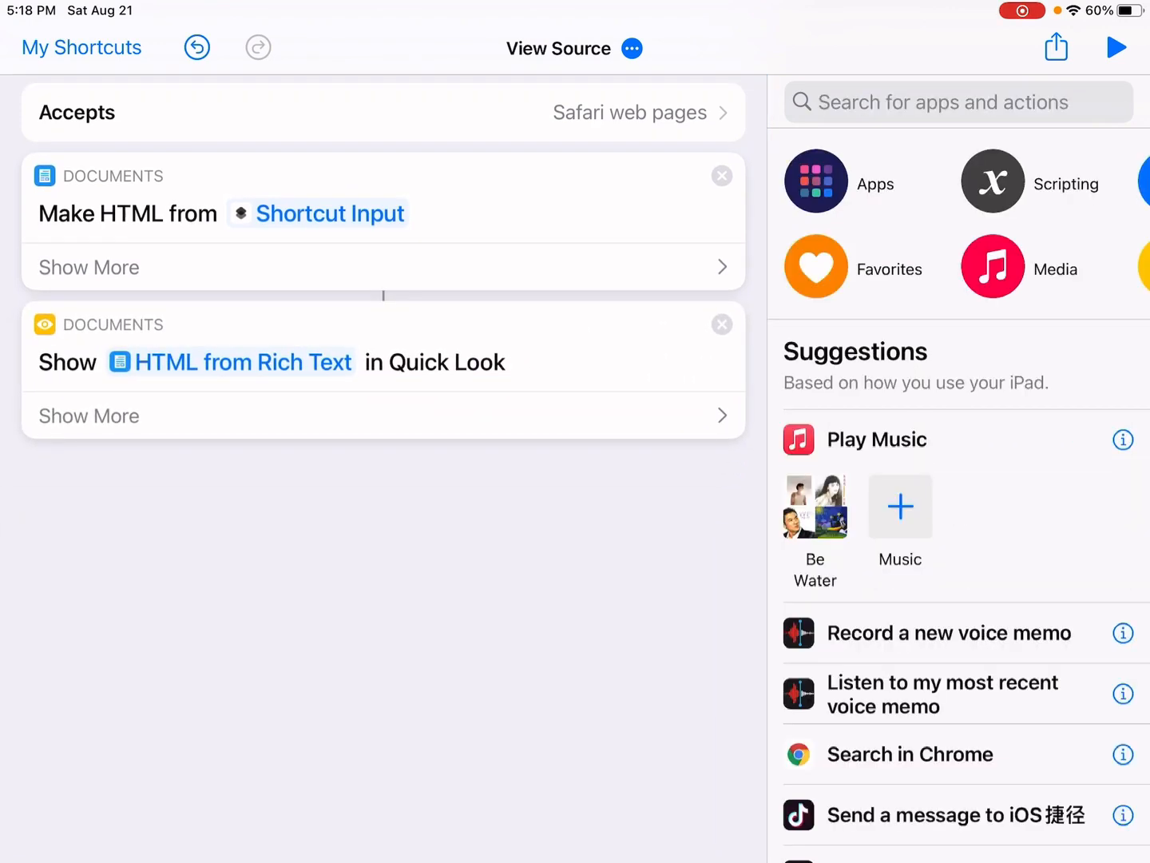
{"action": "left_click", "coordinate": [79, 48]}
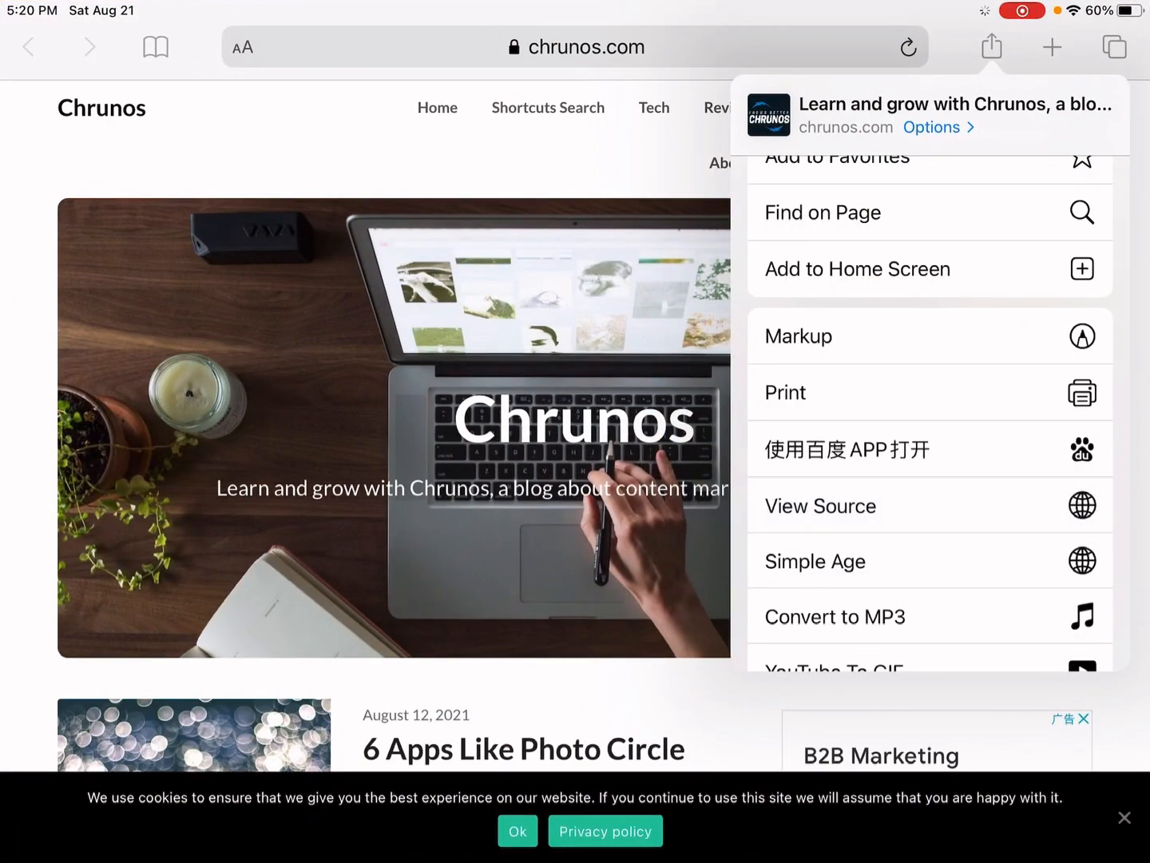
- Run View Source from the share sheet and scroll through chrunos.com's HTML in Quick Look
{"action": "left_click", "coordinate": [821, 505]}
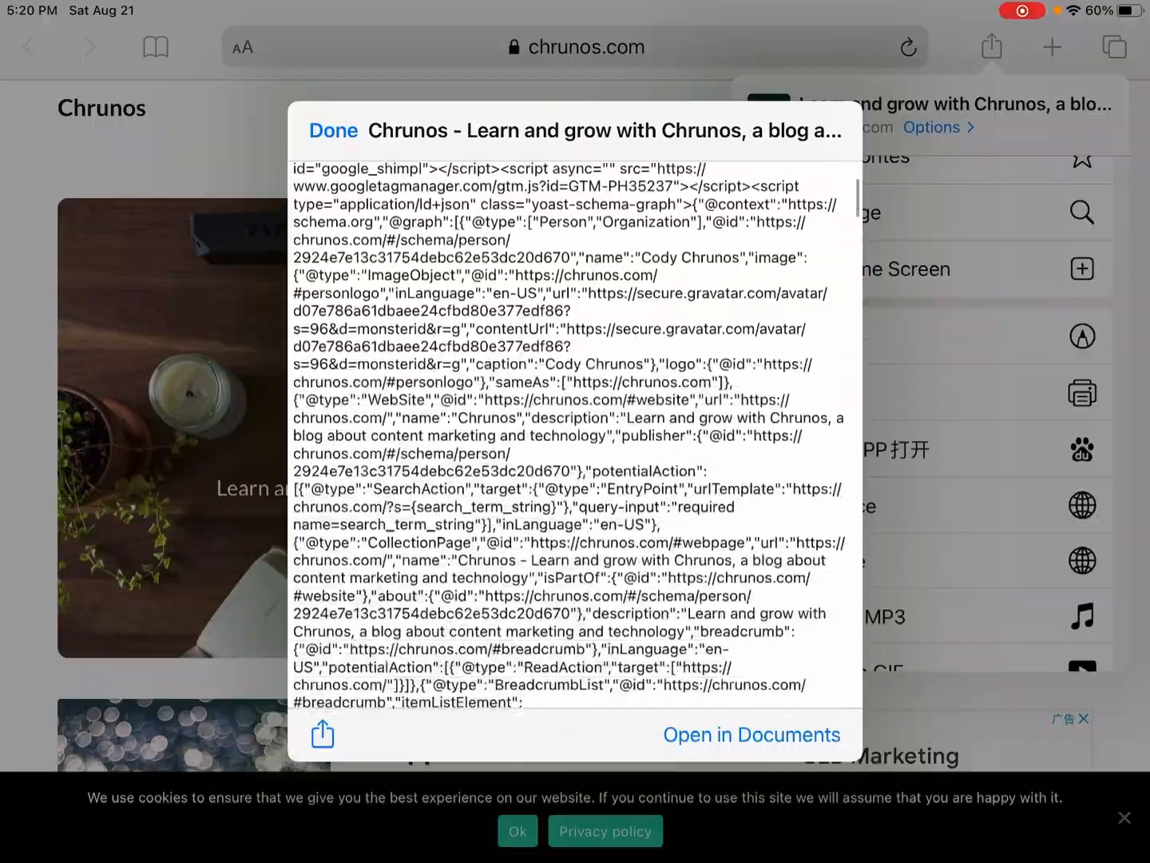
{"action": "scroll", "scroll_direction": "down", "scroll_amount": 3}
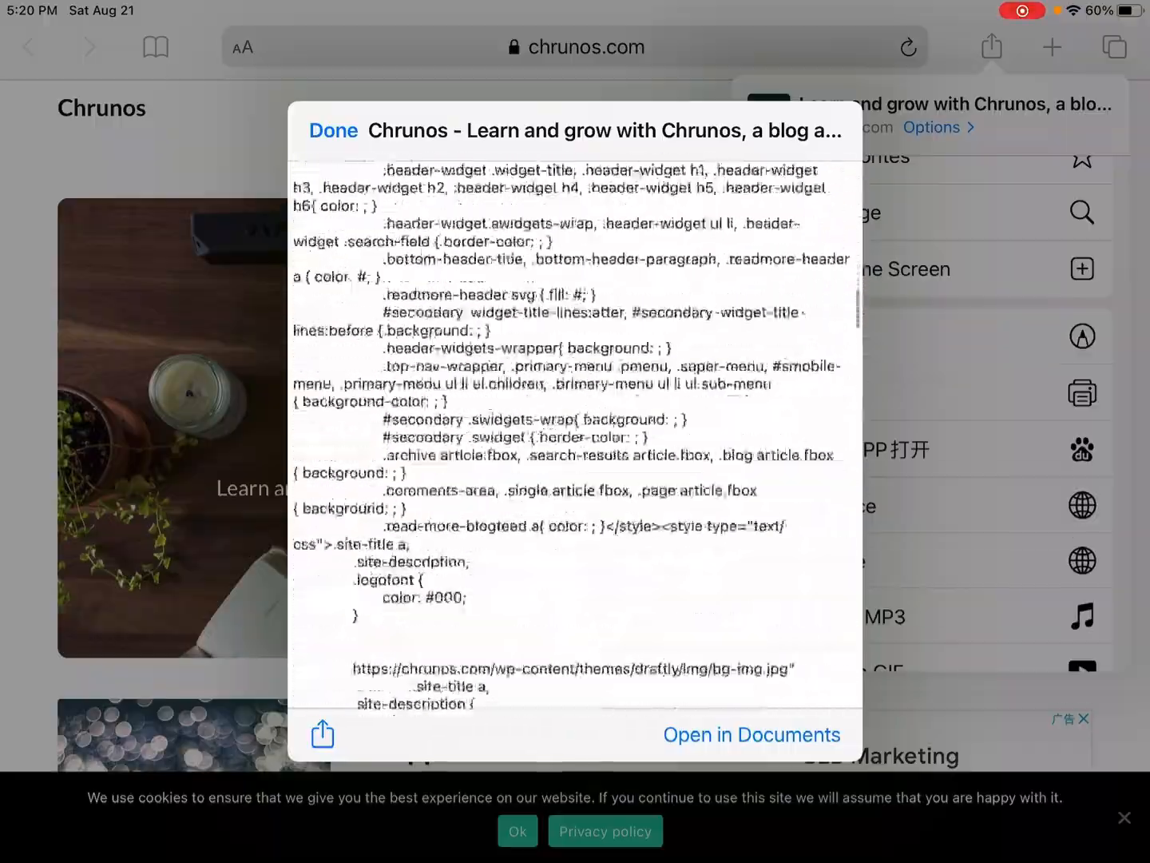
{"action": "scroll", "scroll_direction": "down", "scroll_amount": 3}
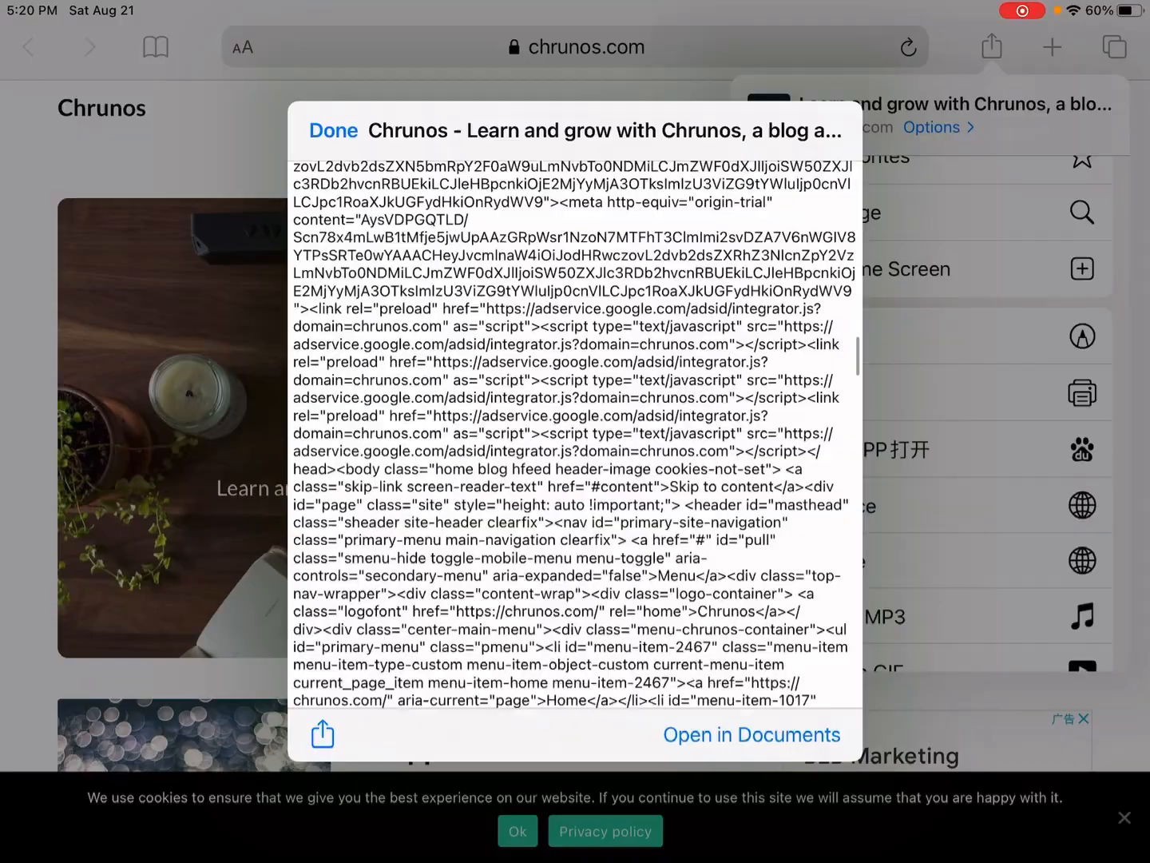
{"action": "scroll", "scroll_direction": "down", "scroll_amount": 3}
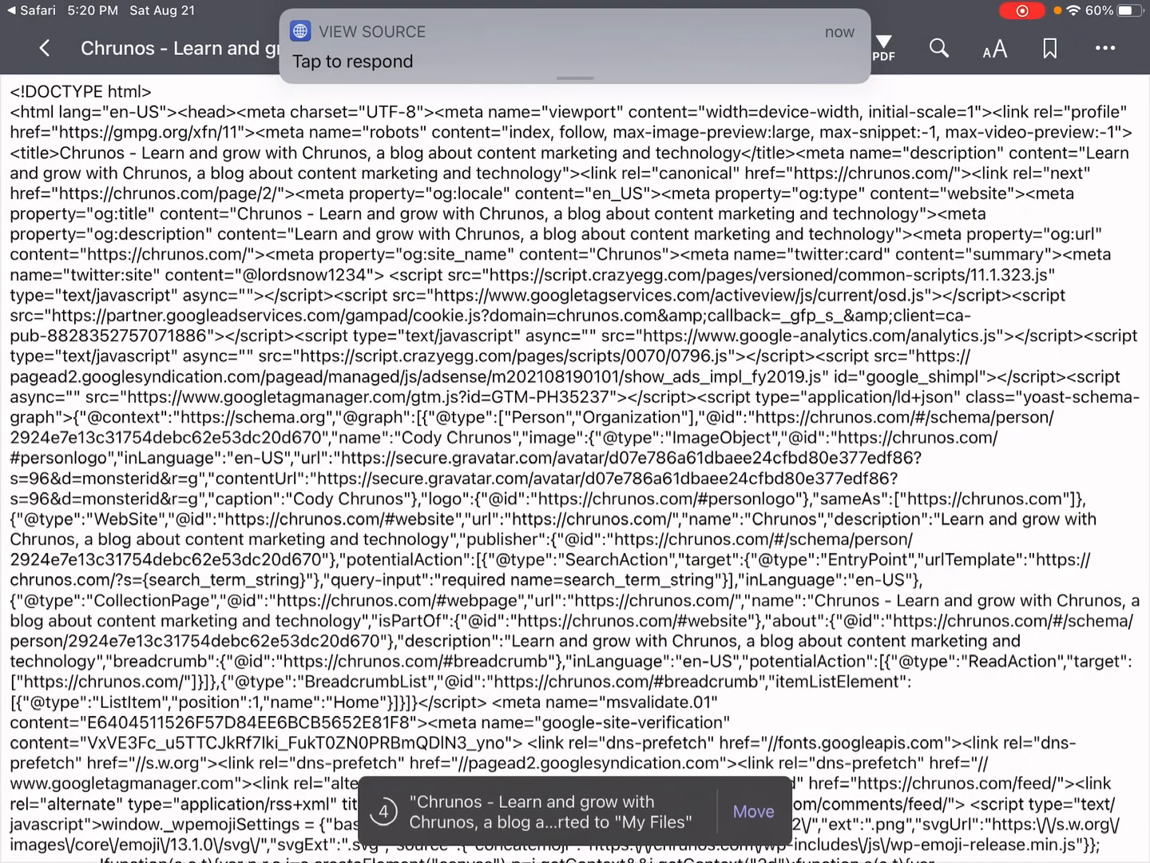
- Scroll through the chrunos.com source file opened in Documents
{"action": "scroll", "scroll_direction": "down", "scroll_amount": 3}
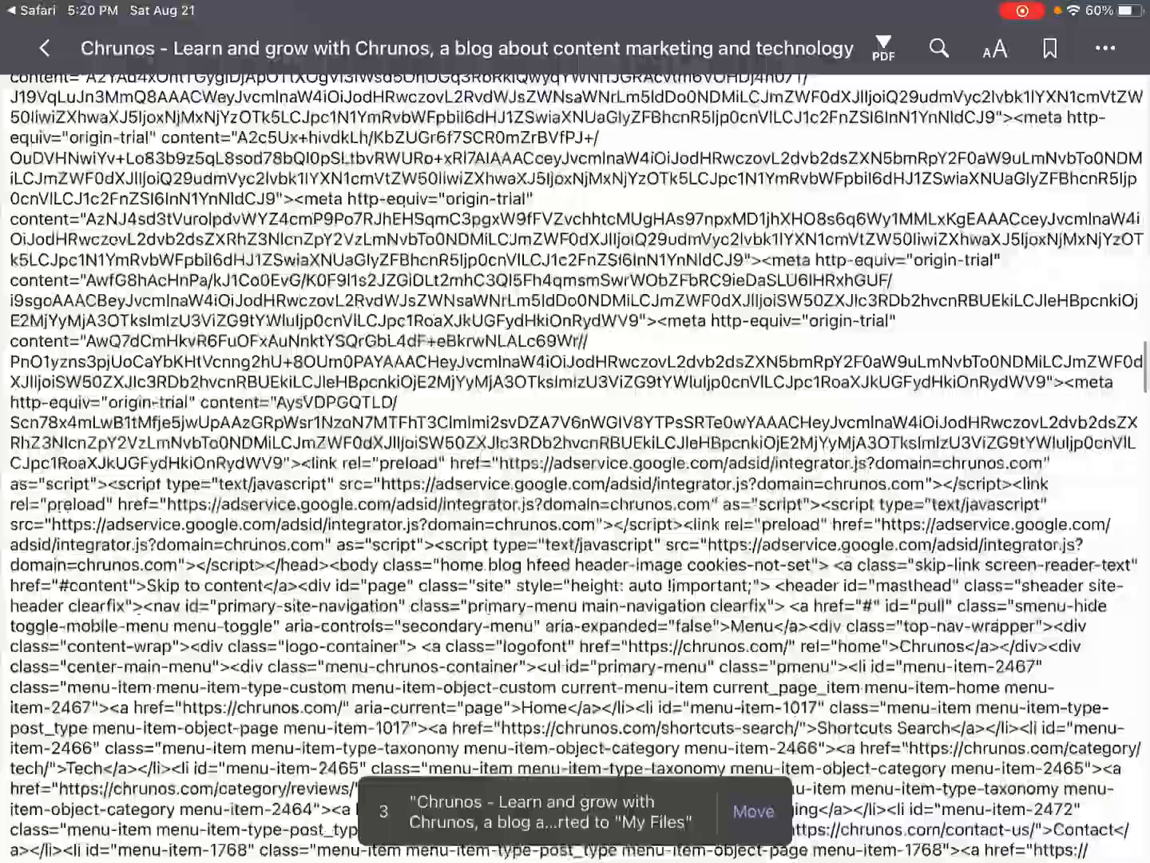
{"action": "scroll", "scroll_direction": "down", "scroll_amount": 3}
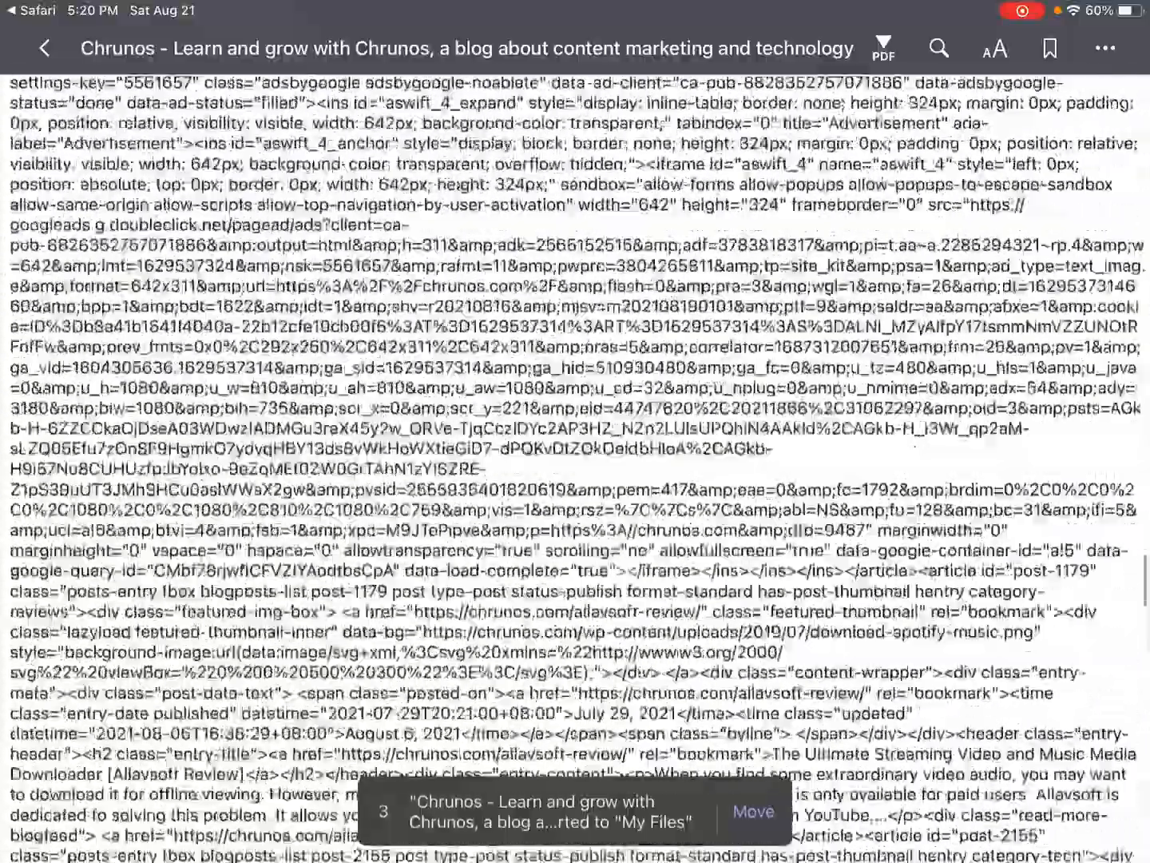
{"action": "scroll", "scroll_direction": "down", "scroll_amount": 3}
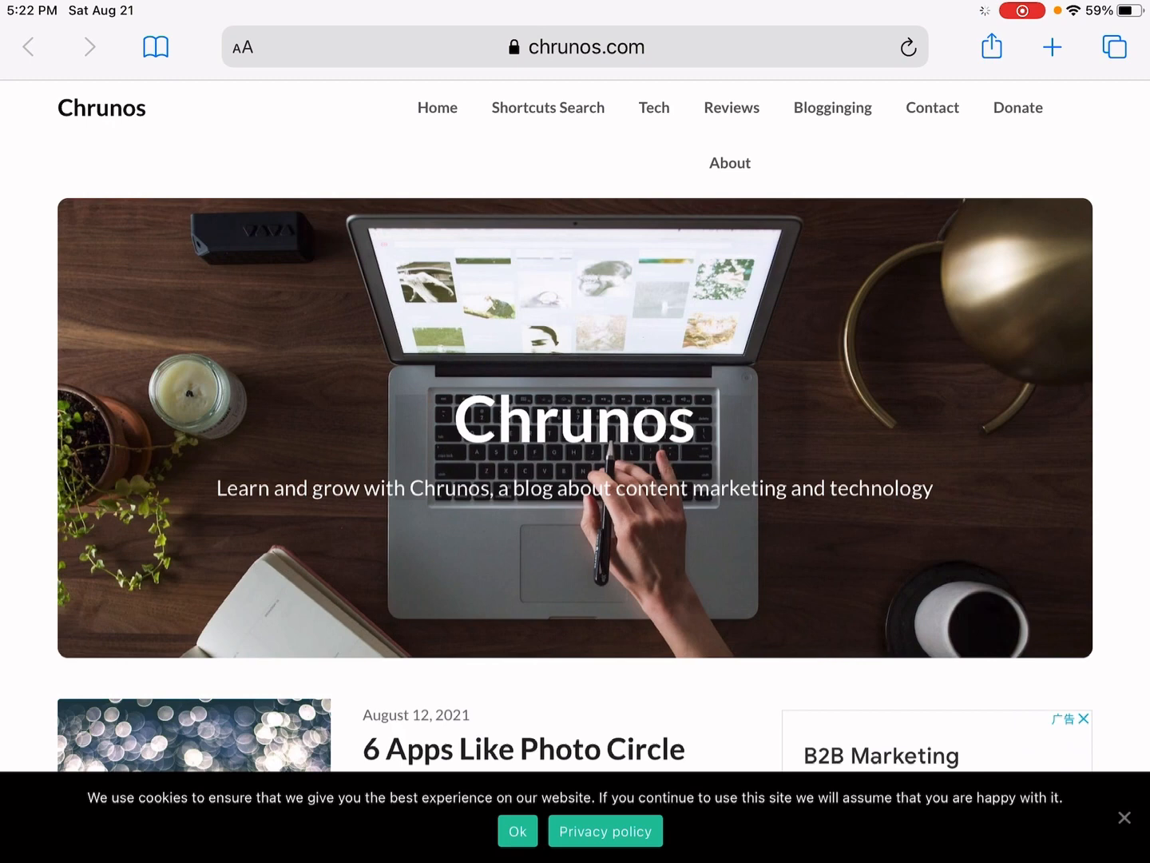
- Scroll the chrunos.com home page down toward its latest post in Safari
{"action": "scroll", "scroll_direction": "down", "scroll_amount": 3}
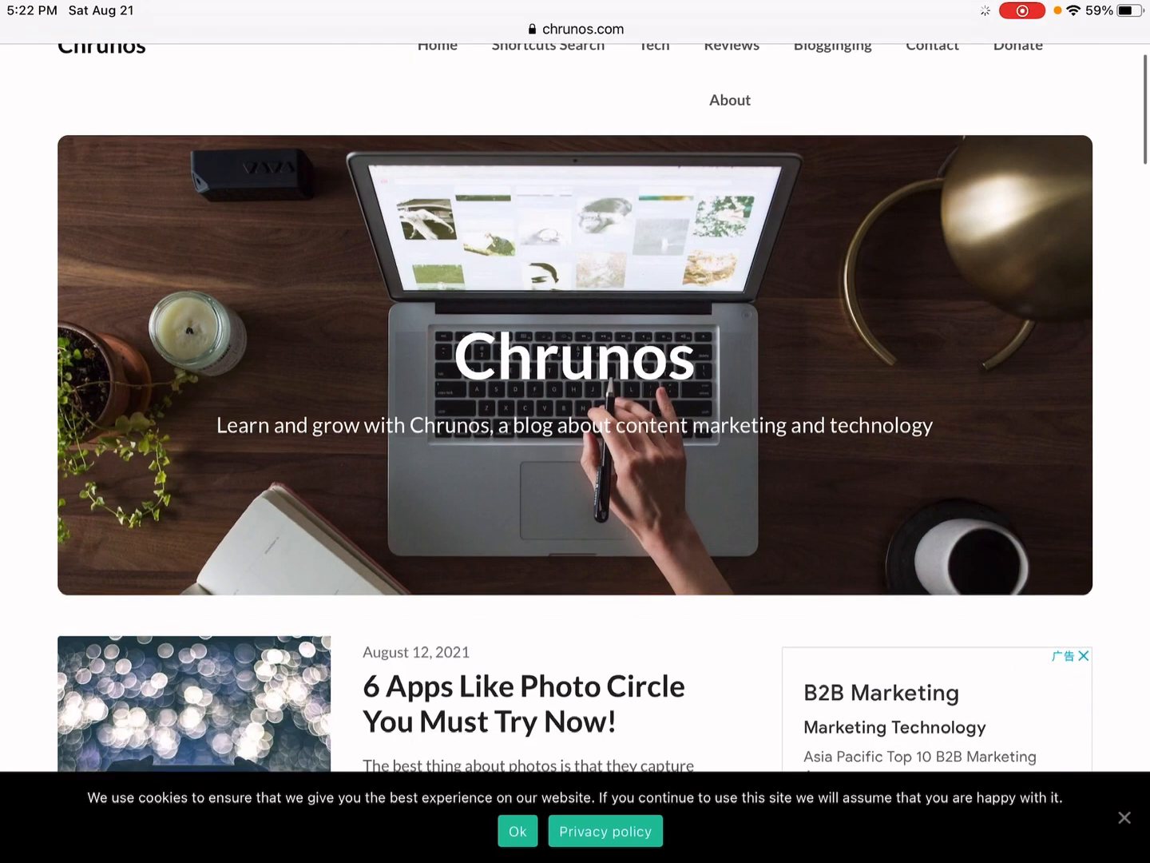